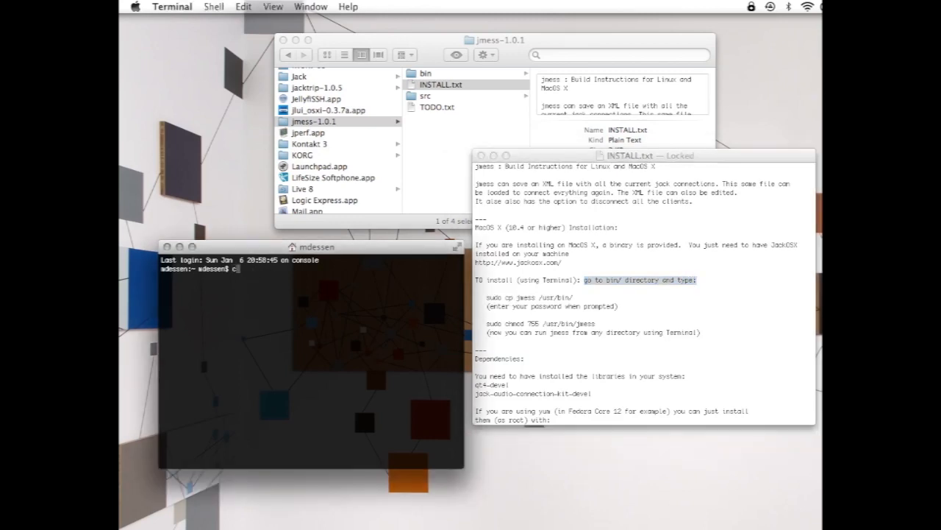
- Copy jmess from /Applications/jmess-1.0.1/bin into /usr/bin with sudo and set it to 755
{"action": "type", "text": "d"}
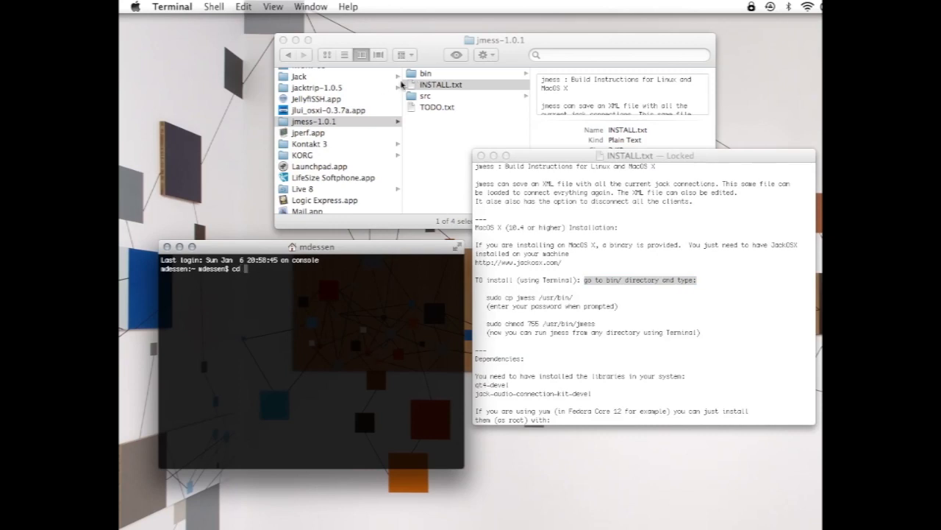
{"action": "type", "text": "/Applications/jmess-1.0.1/bin"}
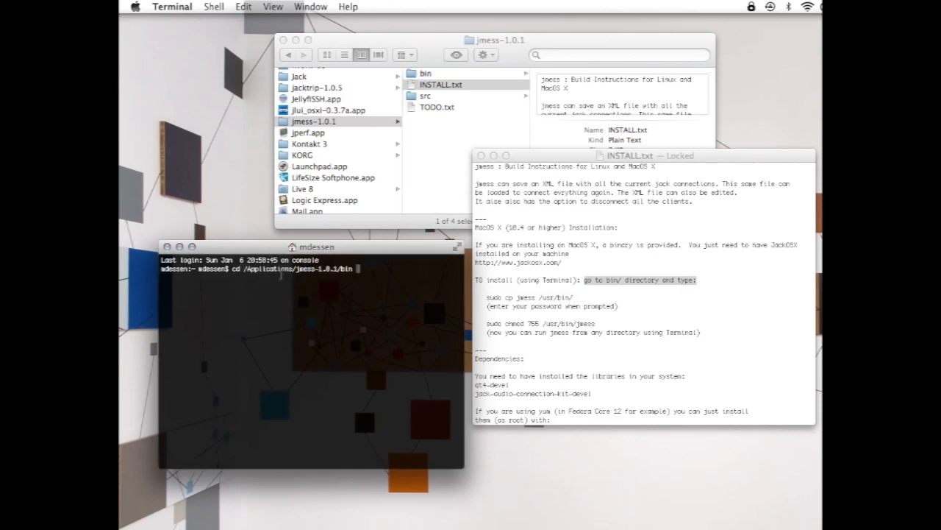
{"action": "key", "text": "Return"}
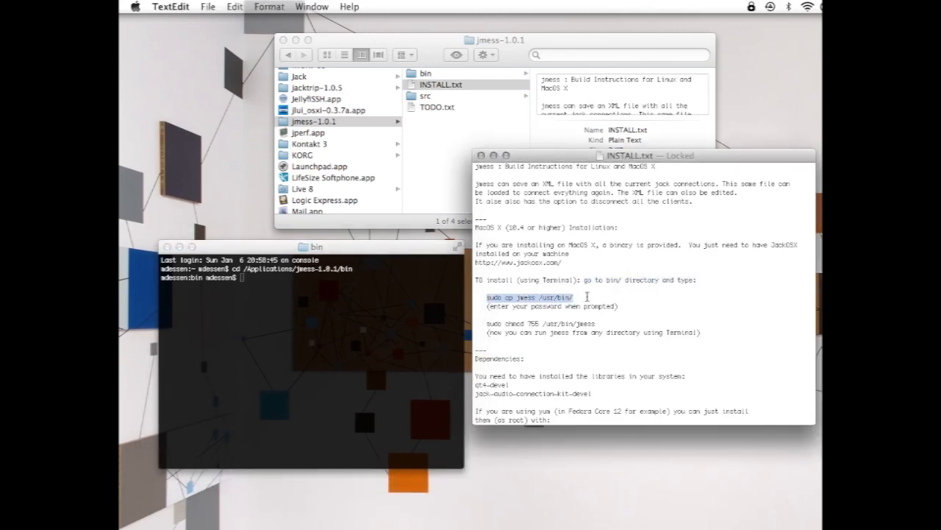
{"action": "left_click", "coordinate": [309, 353]}
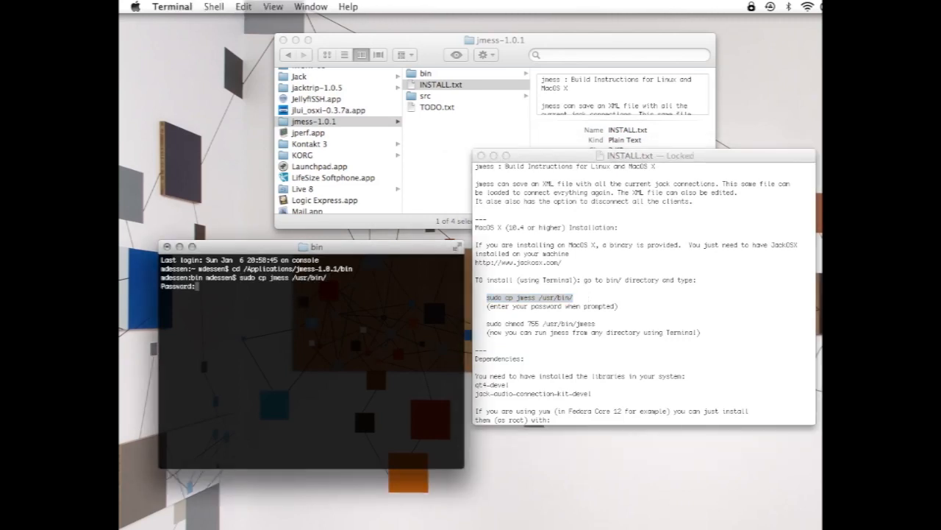
{"action": "key", "text": "Return"}
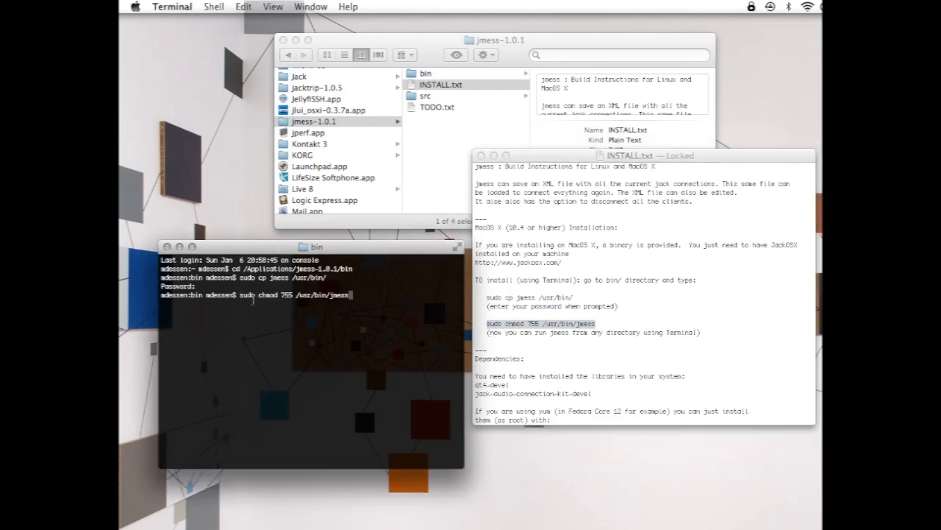
{"action": "key", "text": "Return"}
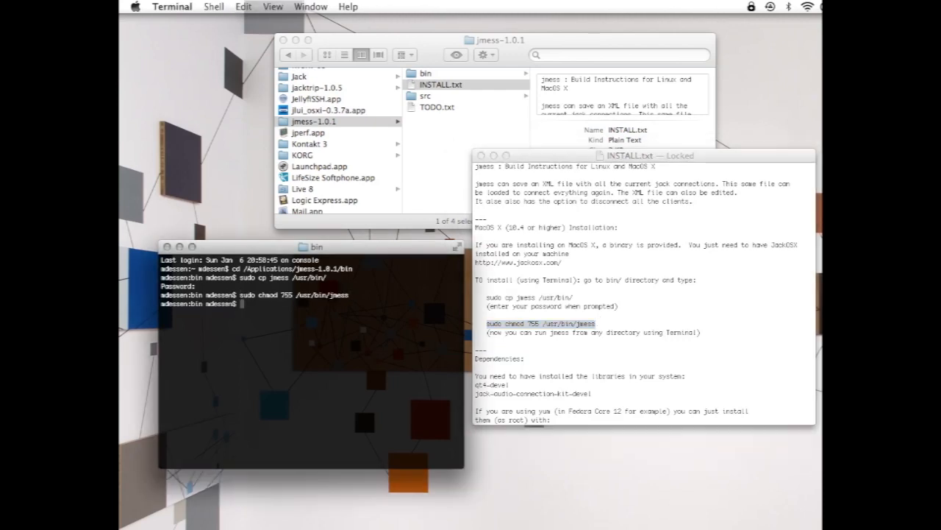
{"action": "type", "text": "exi"}
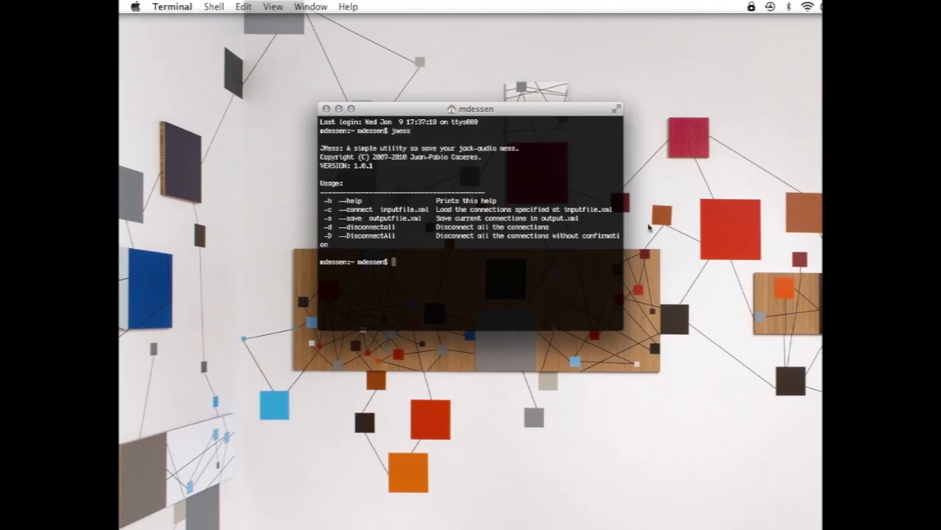
{"action": "mouse_move", "coordinate": [675, 270]}
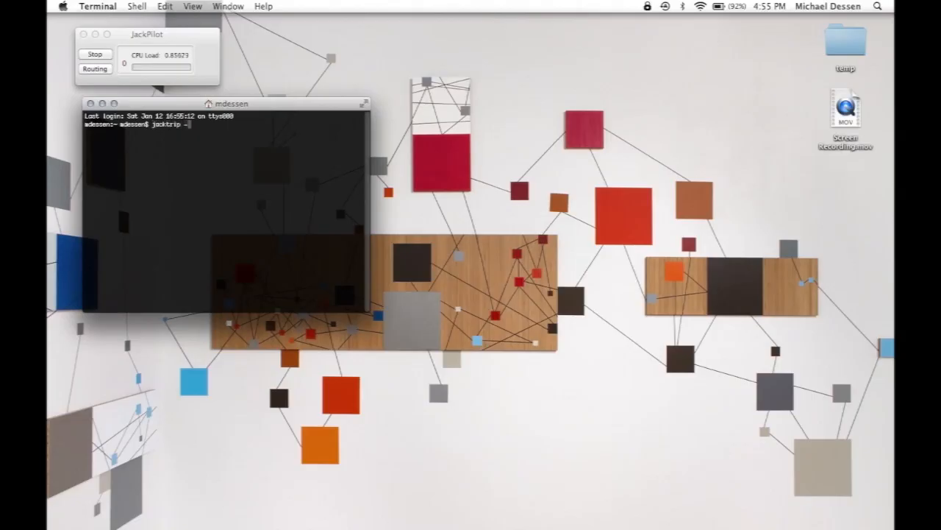
- Start a four-channel JackTrip server with jacktrip -s -n 4
{"action": "type", "text": "-s -n 4"}
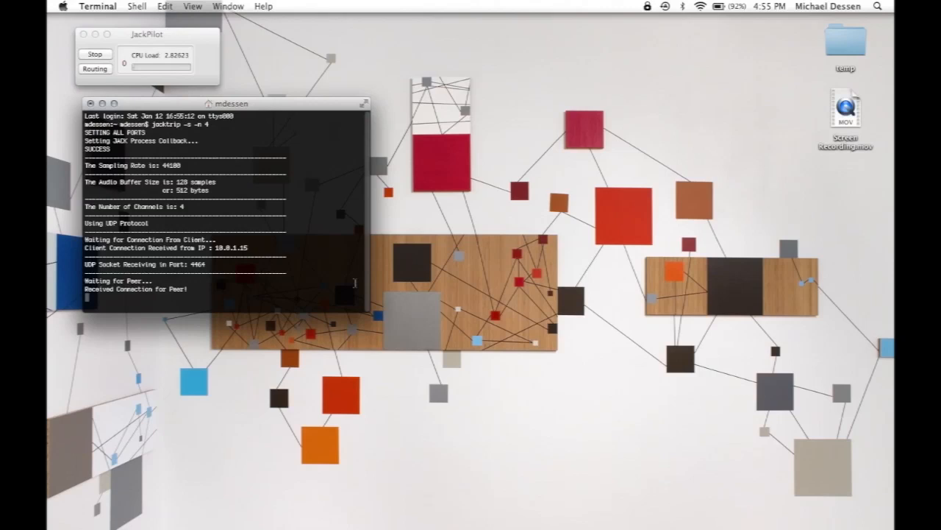
{"action": "mouse_move", "coordinate": [59, 316]}
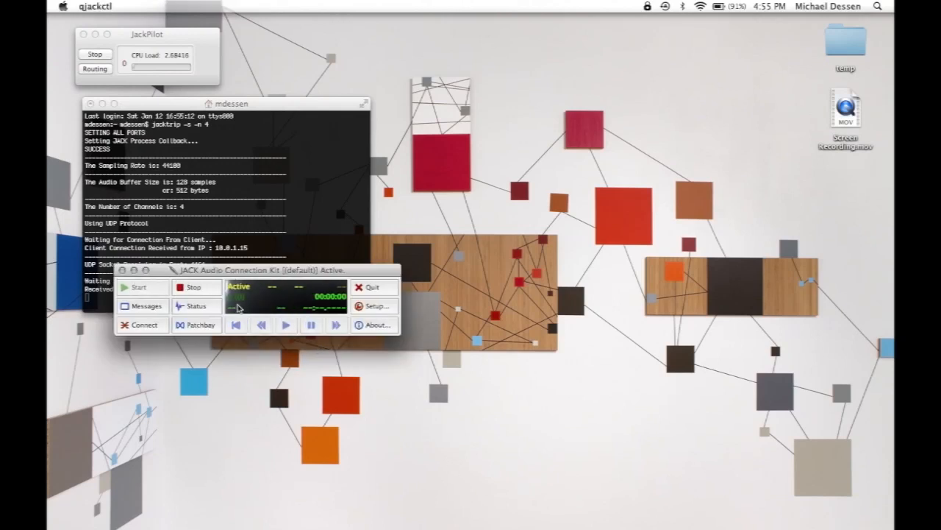
- Show qjackctl audio connections with JackTrip and system ports expanded, routing a receive port to playback
{"action": "left_click_drag", "start_coordinate": [242, 270], "coordinate": [452, 152]}
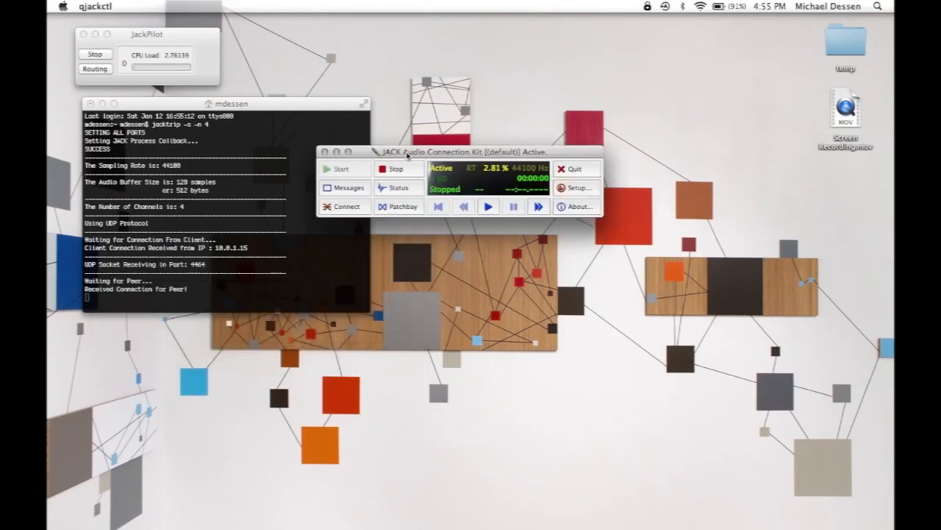
{"action": "left_click", "coordinate": [345, 207]}
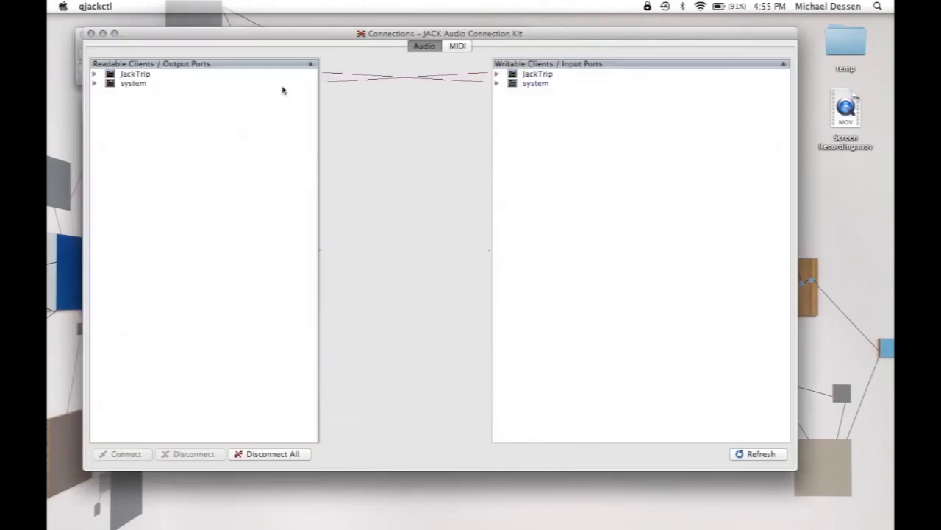
{"action": "left_click", "coordinate": [94, 73]}
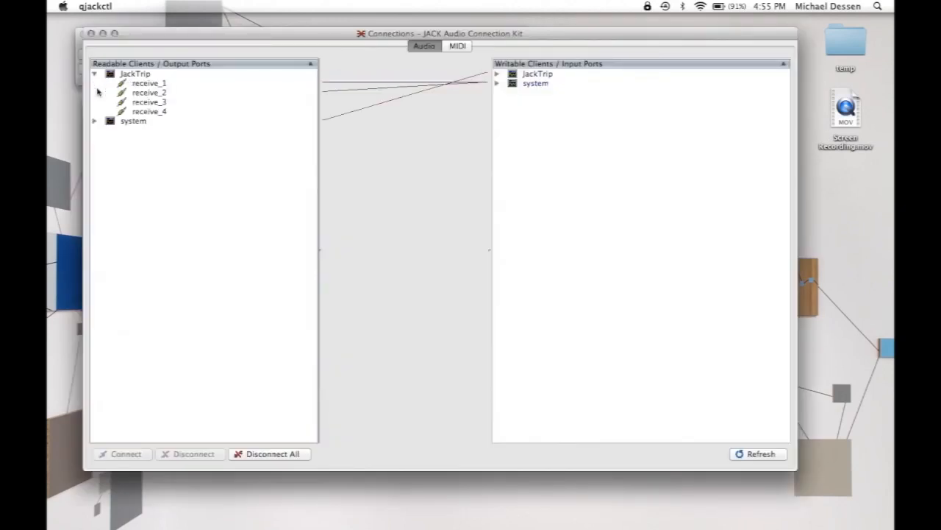
{"action": "left_click", "coordinate": [95, 120]}
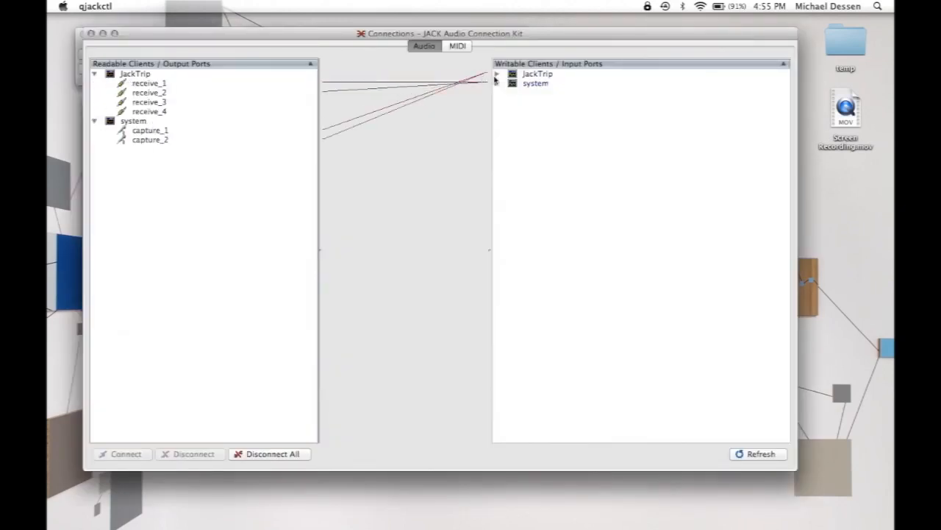
{"action": "left_click", "coordinate": [498, 73]}
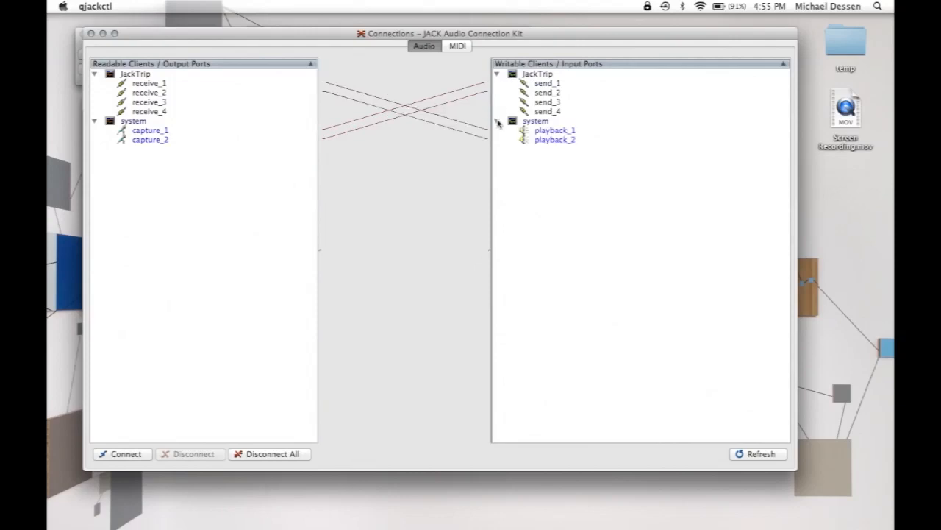
{"action": "mouse_move", "coordinate": [192, 153]}
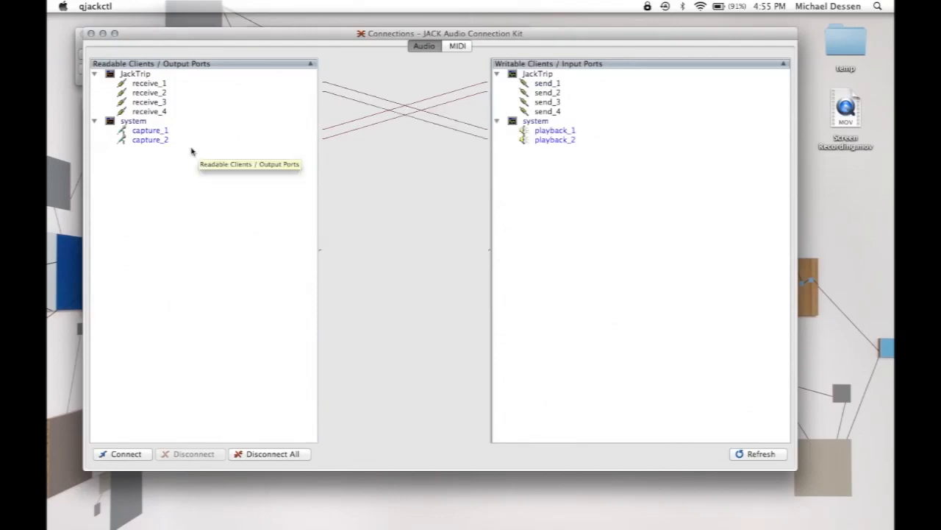
{"action": "left_click", "coordinate": [150, 102]}
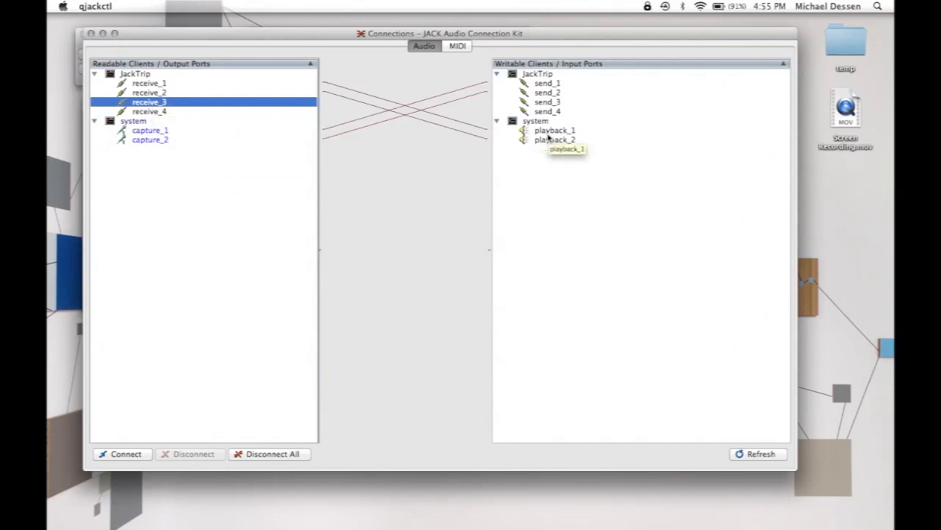
{"action": "left_click", "coordinate": [555, 131]}
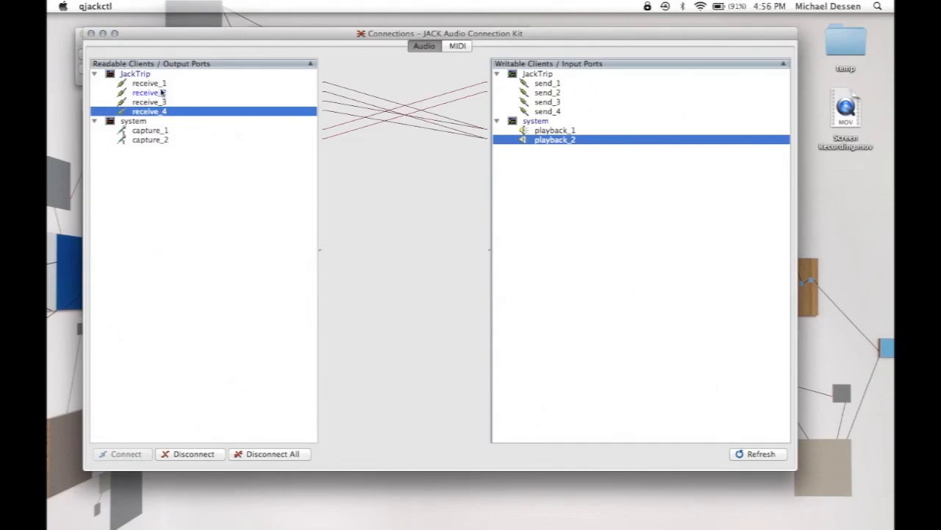
- Reroute JackTrip receive_2 and receive_3 to system playback_1, removing receive_2's playback_2 link
{"action": "left_click", "coordinate": [149, 83]}
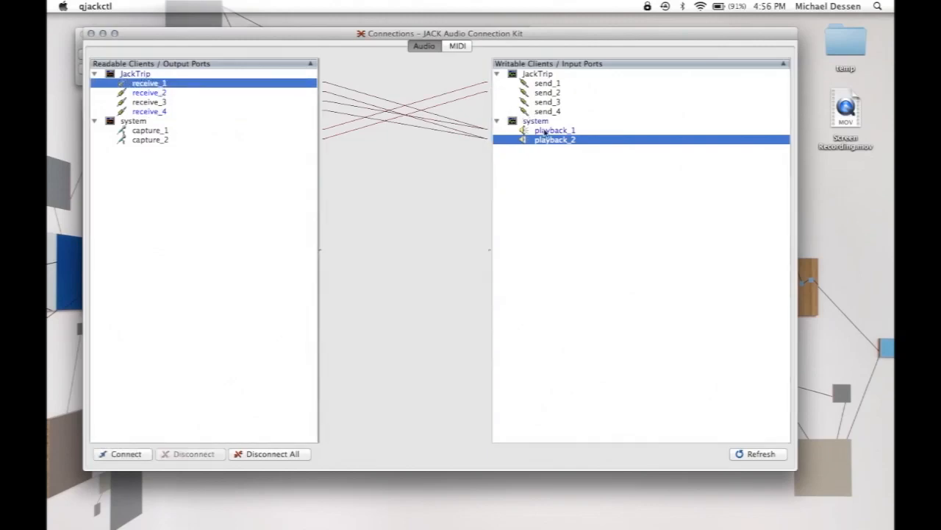
{"action": "left_click", "coordinate": [149, 92]}
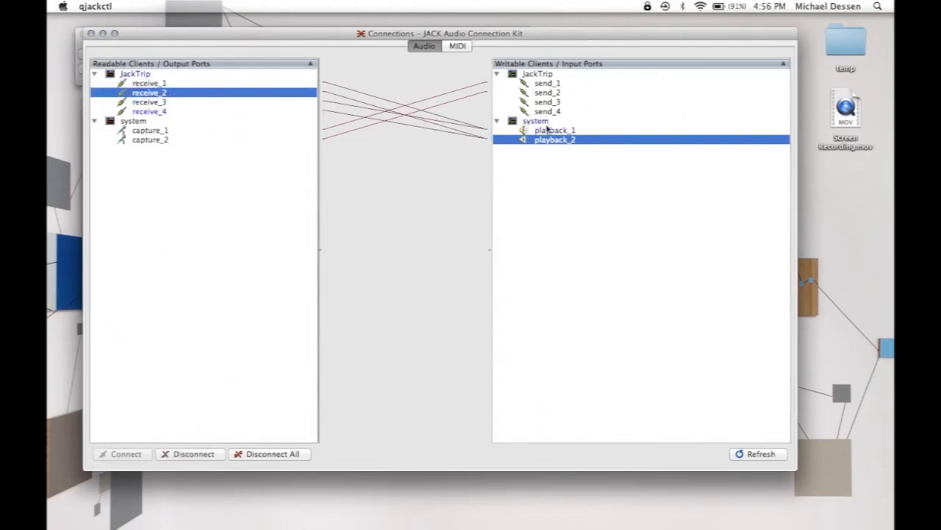
{"action": "left_click", "coordinate": [554, 139]}
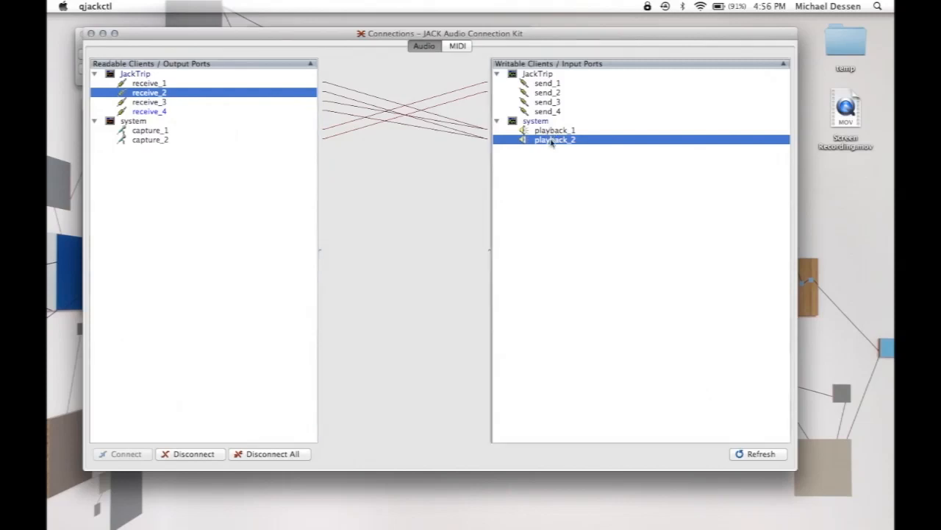
{"action": "left_click", "coordinate": [189, 454]}
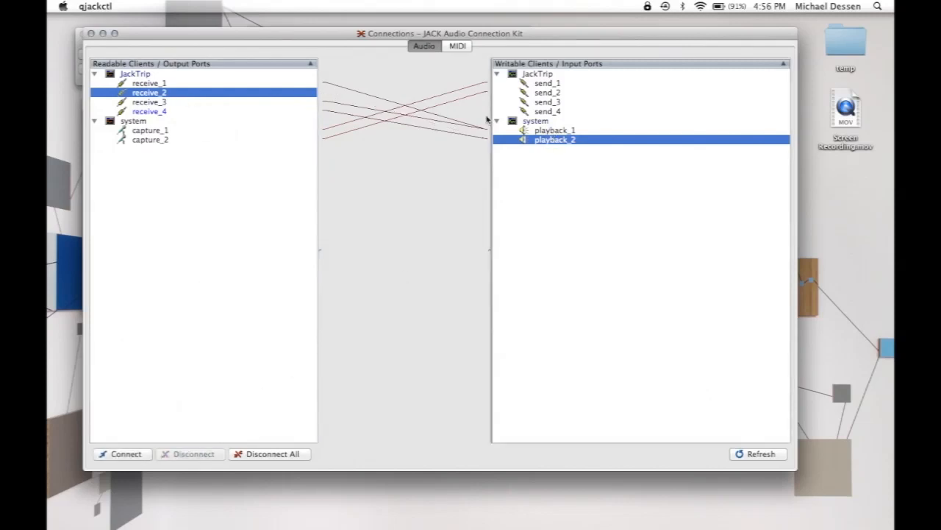
{"action": "left_click", "coordinate": [554, 129]}
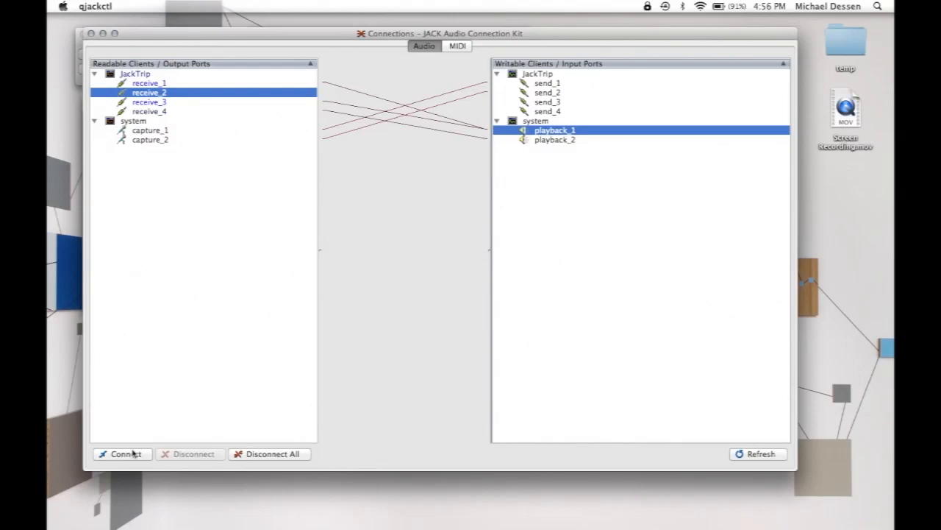
{"action": "left_click", "coordinate": [122, 454]}
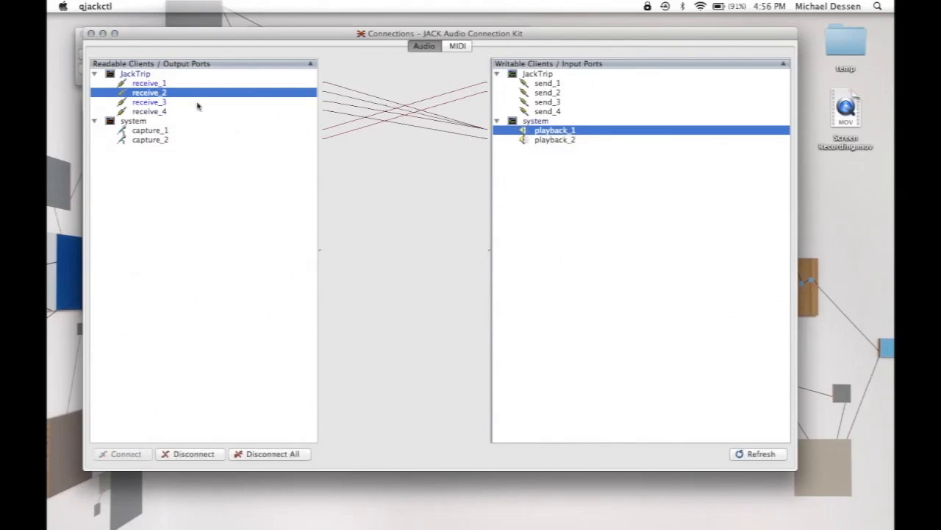
{"action": "left_click", "coordinate": [150, 102]}
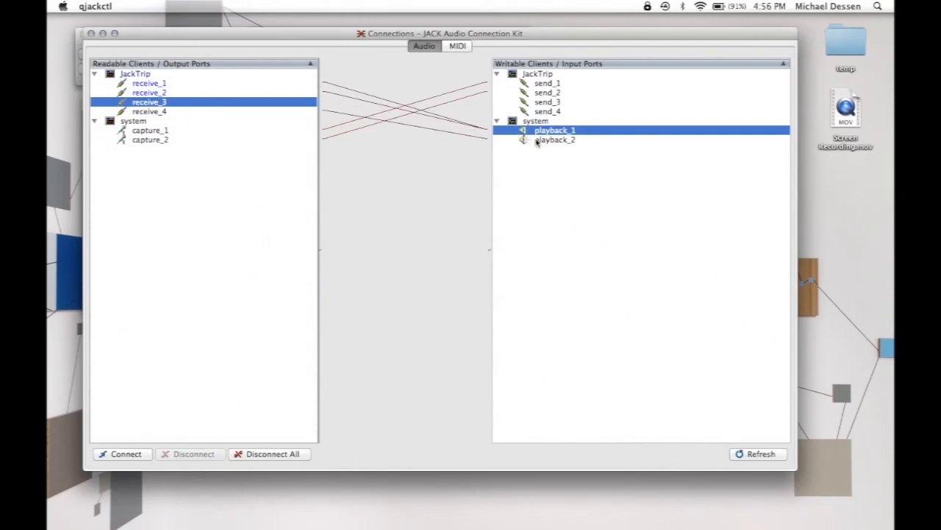
{"action": "left_click", "coordinate": [554, 140]}
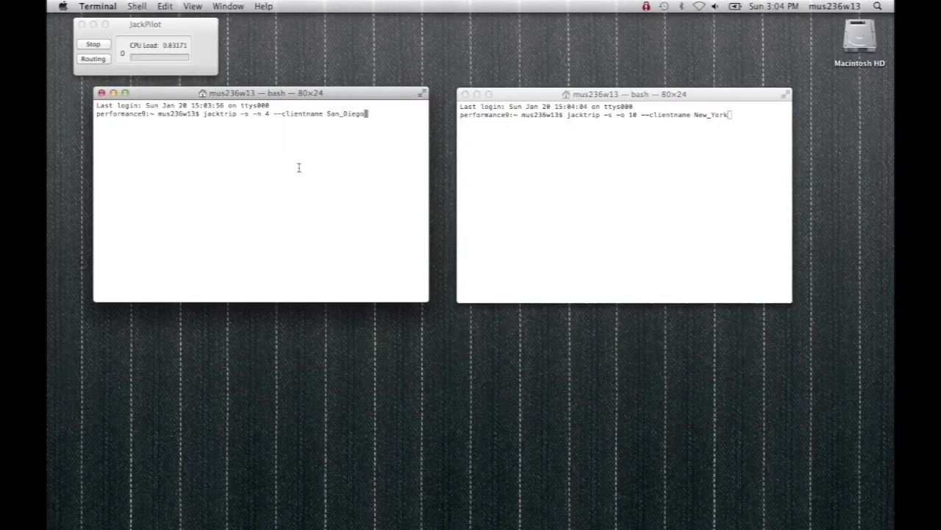
- Launch the San_Diego 4-channel and New_York 2-channel jacktrip servers in their Terminal windows
{"action": "left_click", "coordinate": [516, 194]}
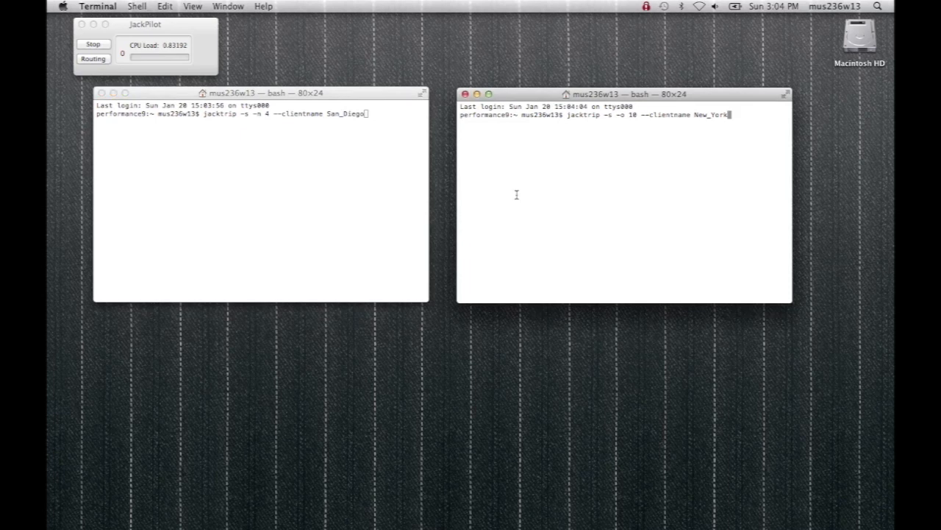
{"action": "mouse_move", "coordinate": [347, 192]}
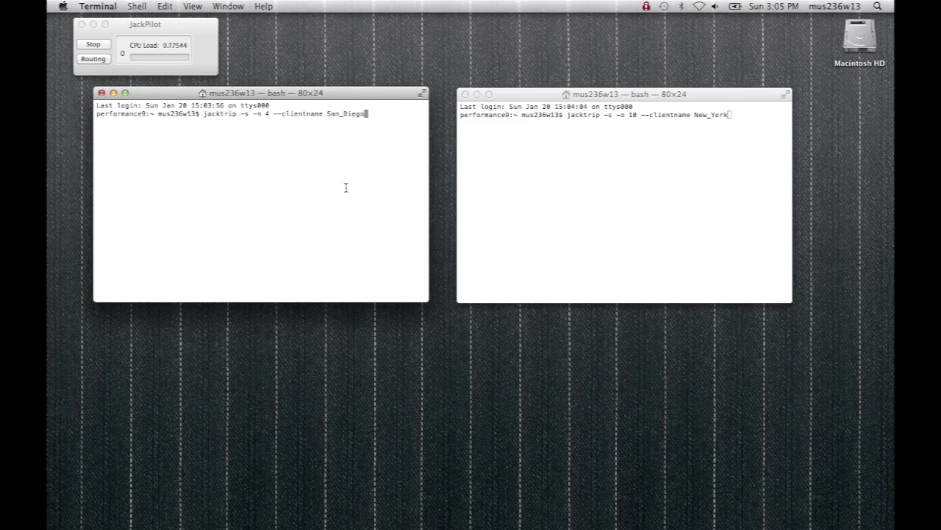
{"action": "key", "text": "Return"}
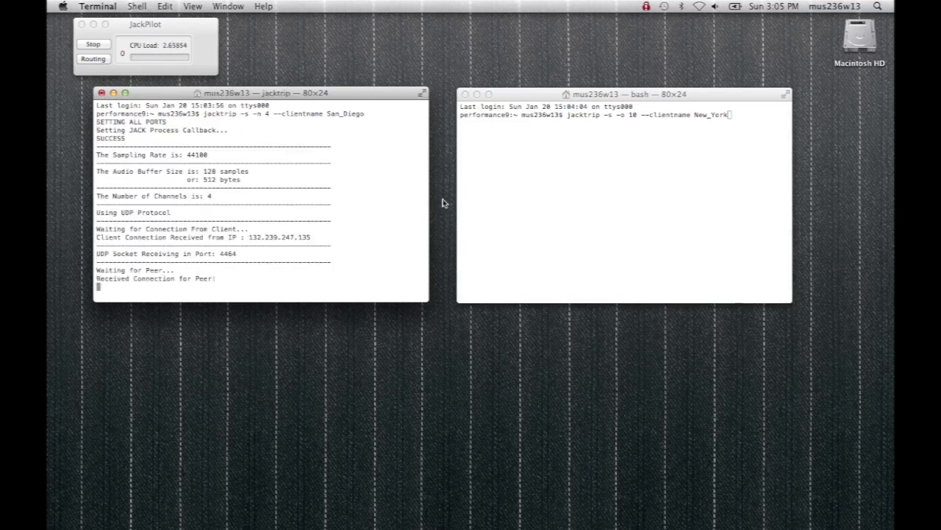
{"action": "left_click", "coordinate": [544, 200]}
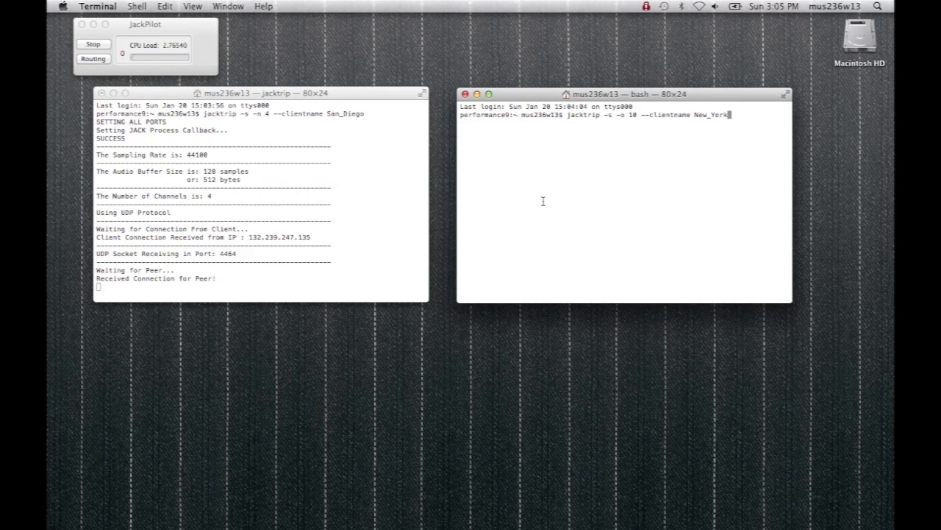
{"action": "key", "text": "Return"}
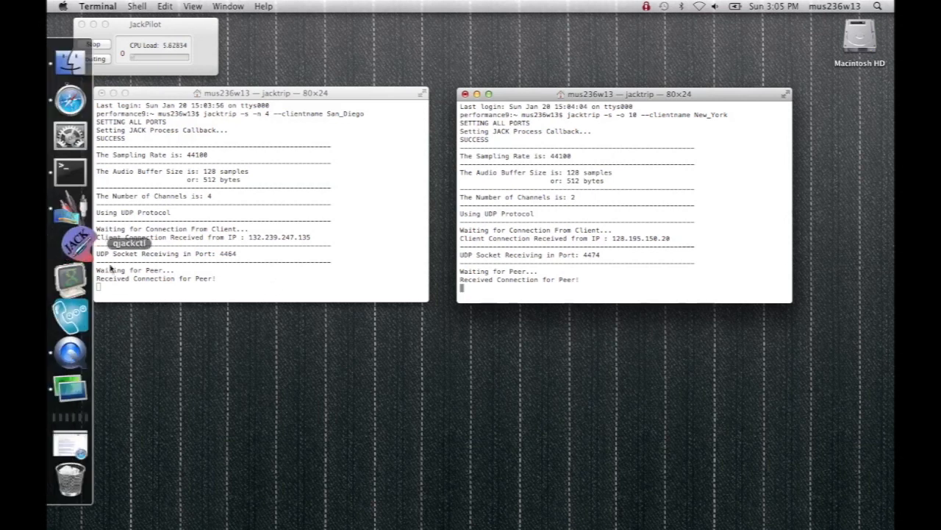
- Open qjackctl's connections window and expand the New_York, San_Diego and system port lists
{"action": "left_click", "coordinate": [70, 242]}
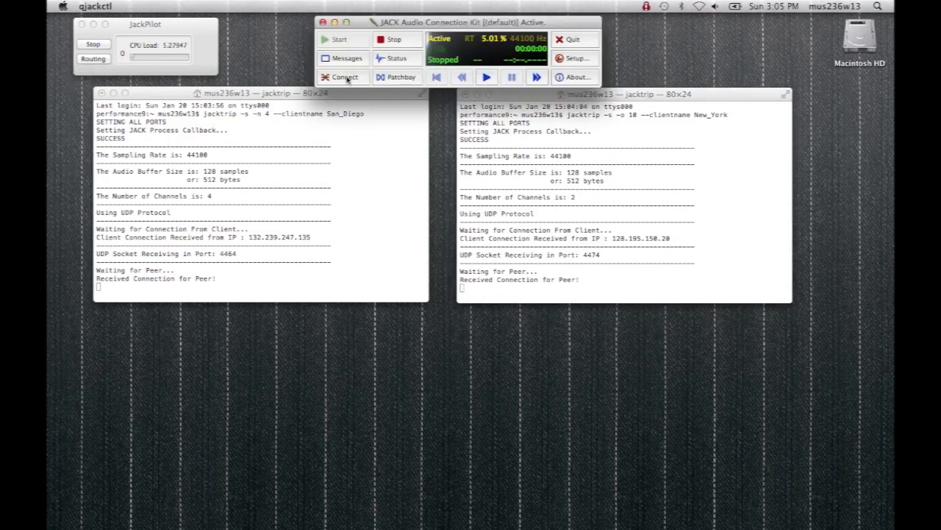
{"action": "left_click", "coordinate": [343, 76]}
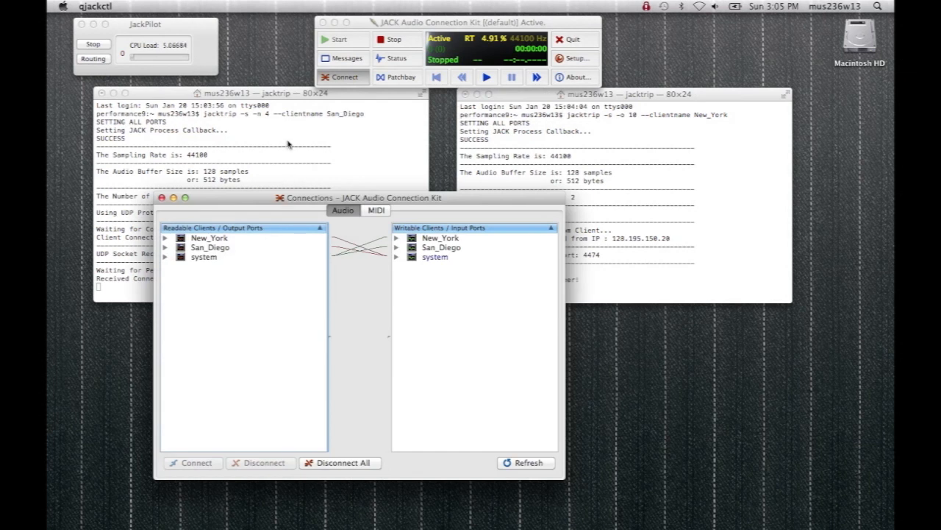
{"action": "left_click_drag", "start_coordinate": [361, 197], "coordinate": [361, 180]}
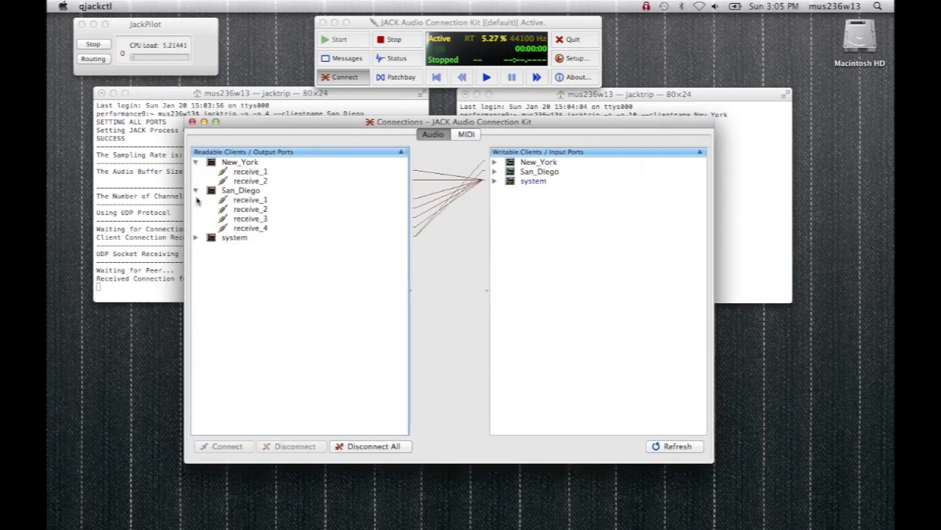
{"action": "left_click", "coordinate": [196, 237]}
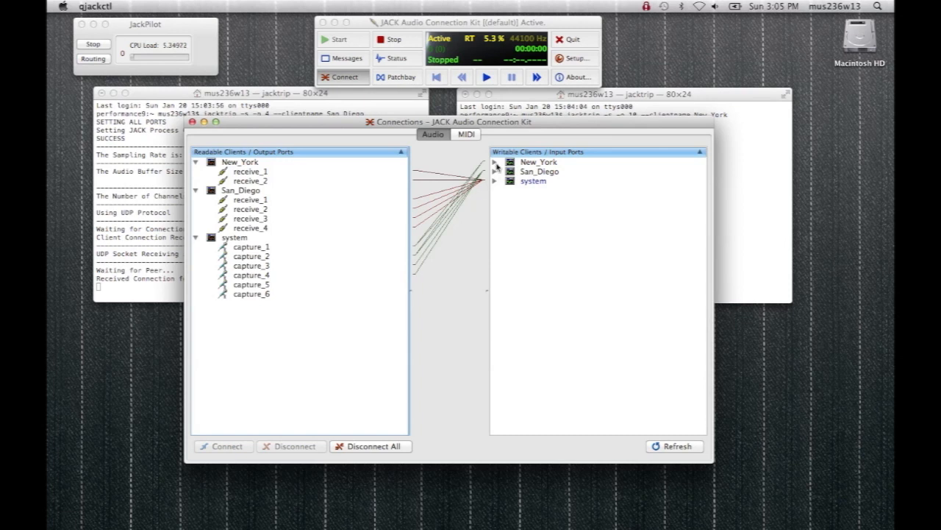
{"action": "left_click", "coordinate": [495, 162]}
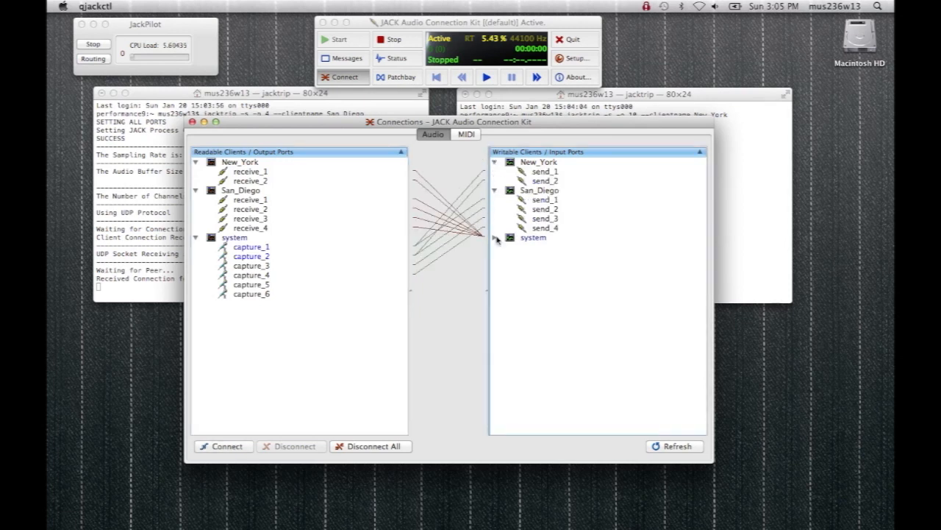
{"action": "left_click", "coordinate": [495, 238]}
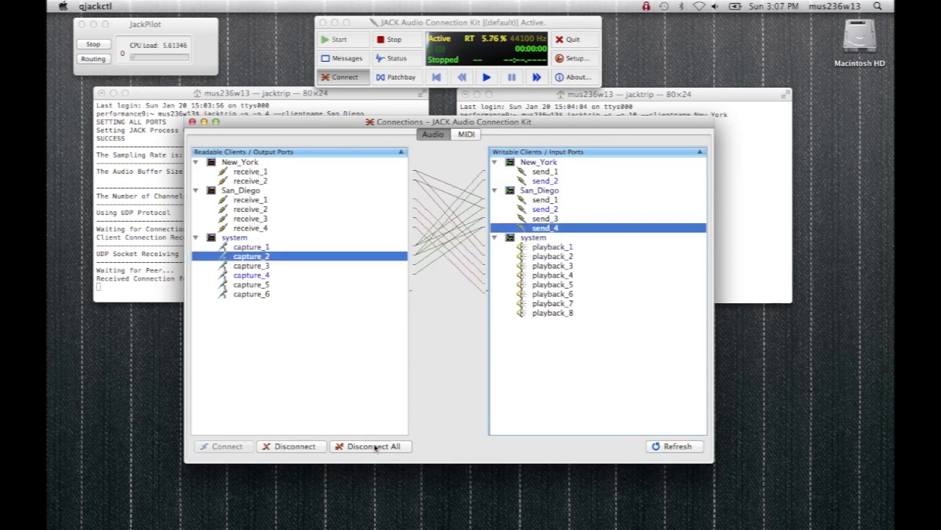
- Disconnect all audio connections in qjackctl and confirm with Yes
{"action": "left_click", "coordinate": [370, 446]}
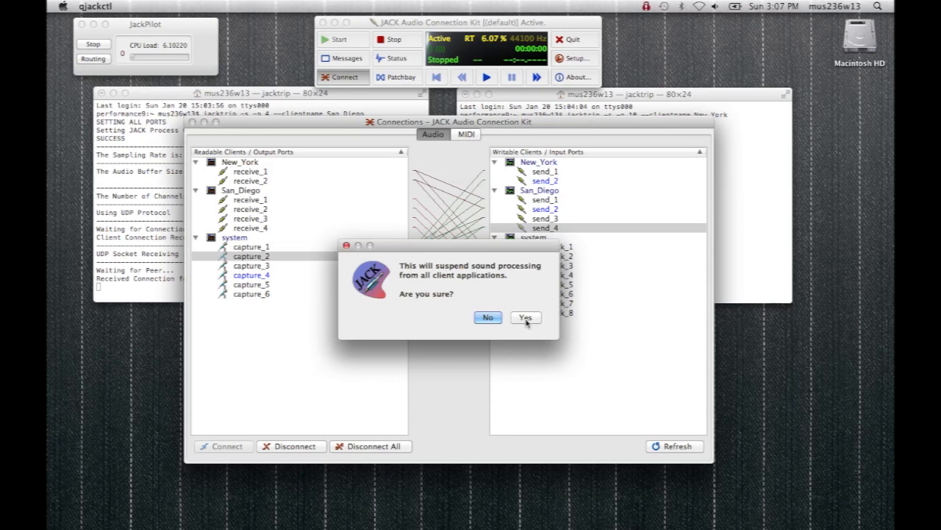
{"action": "left_click", "coordinate": [526, 317]}
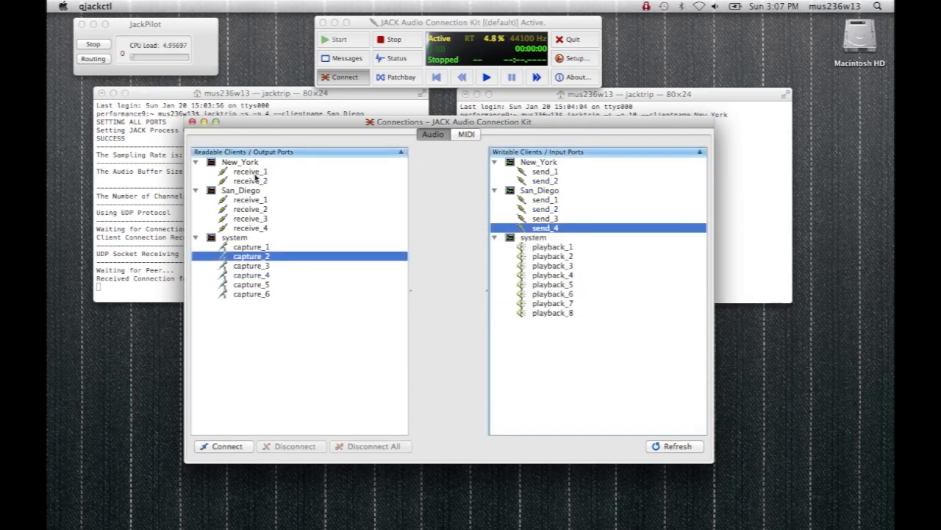
- Connect New_York receive_1 and receive_2 to San_Diego send_1 and send_2
{"action": "left_click", "coordinate": [251, 171]}
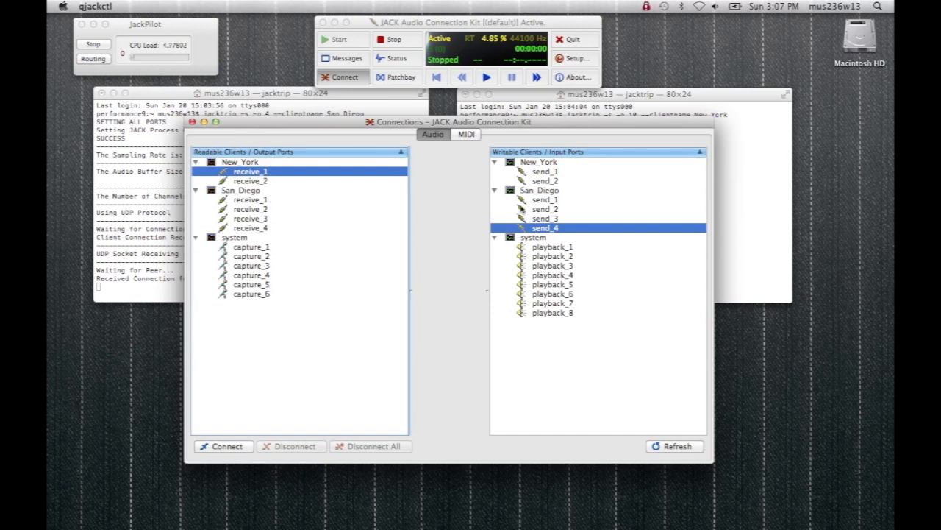
{"action": "left_click", "coordinate": [544, 199]}
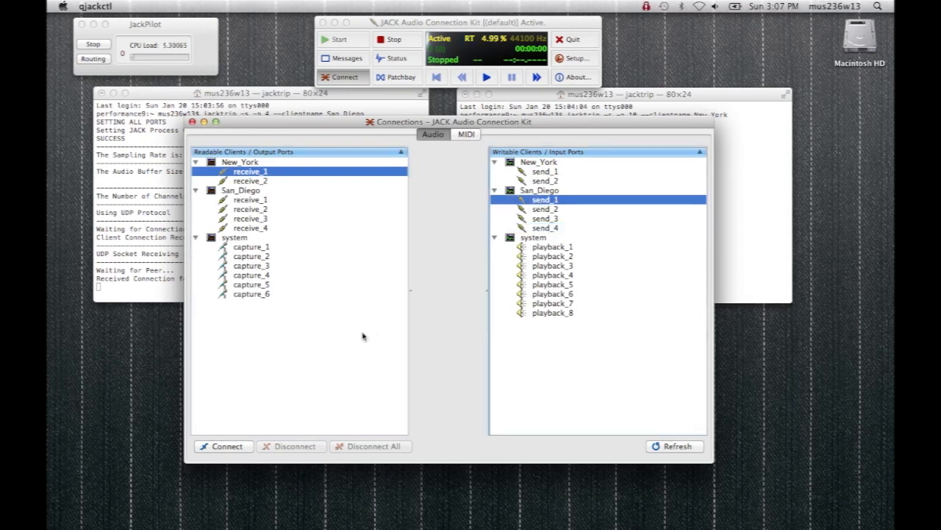
{"action": "left_click", "coordinate": [223, 445]}
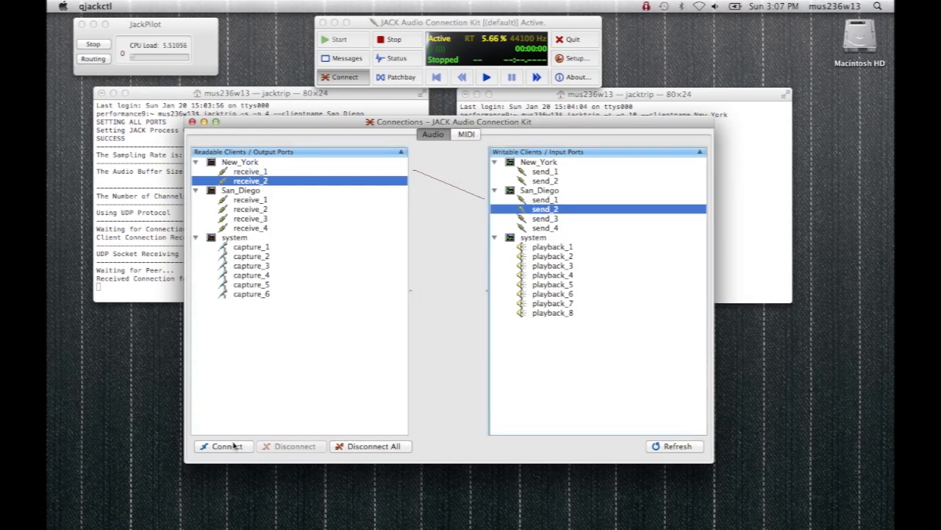
{"action": "left_click", "coordinate": [223, 446]}
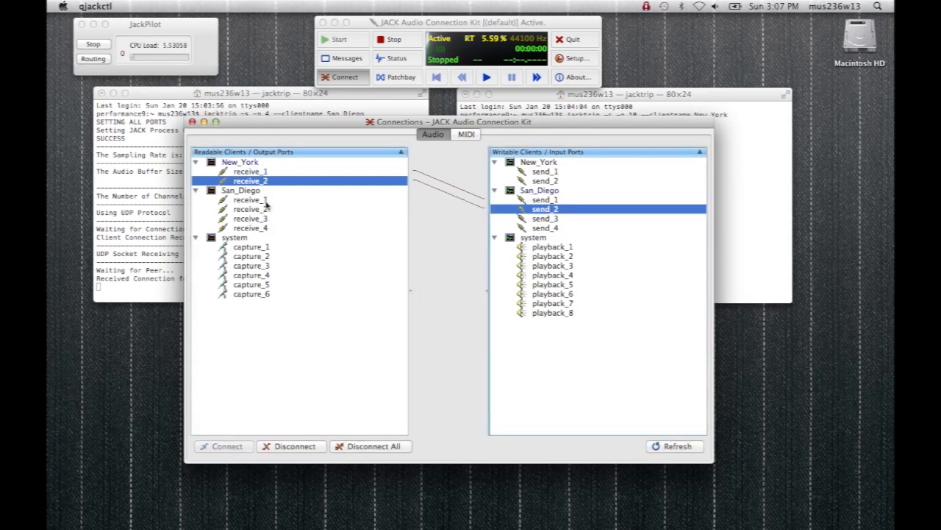
- Connect San_Diego receive_1 and receive_2 to New_York send_1 and send_2
{"action": "left_click", "coordinate": [251, 200]}
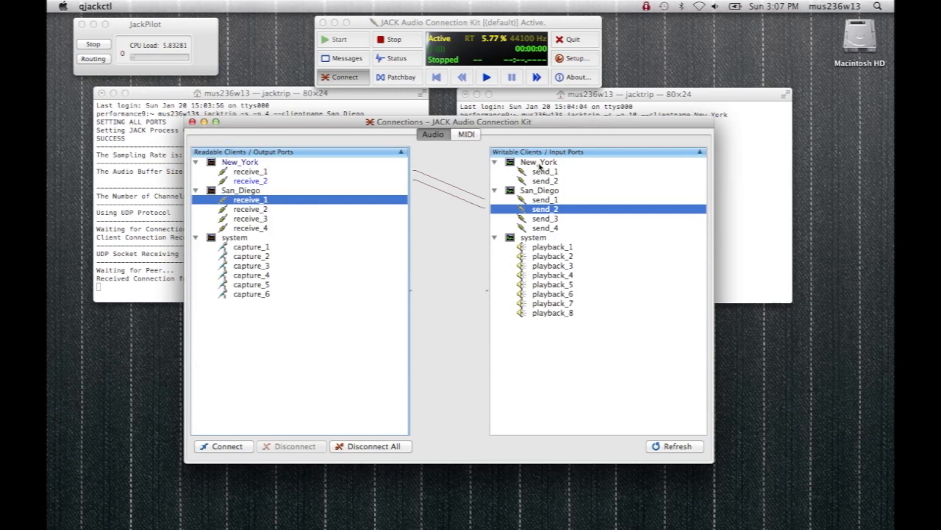
{"action": "left_click", "coordinate": [544, 171]}
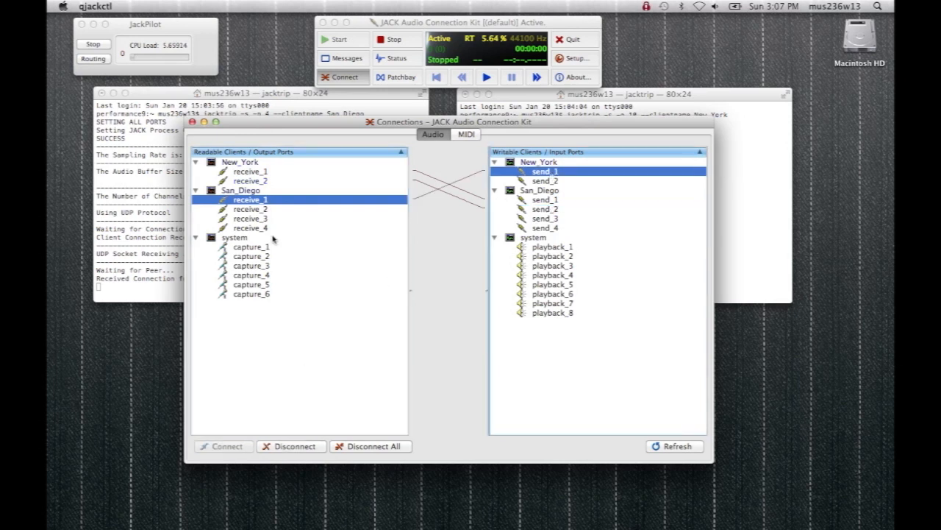
{"action": "left_click", "coordinate": [251, 209]}
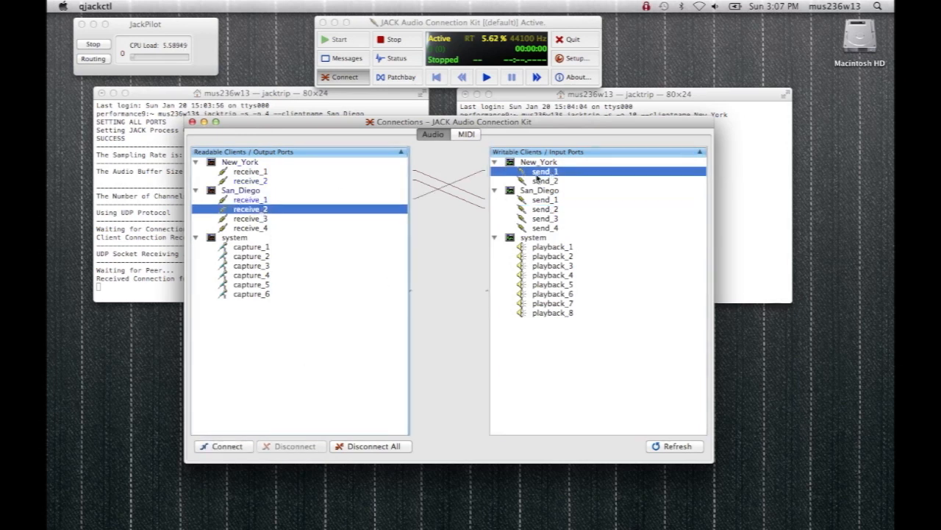
{"action": "left_click", "coordinate": [545, 181]}
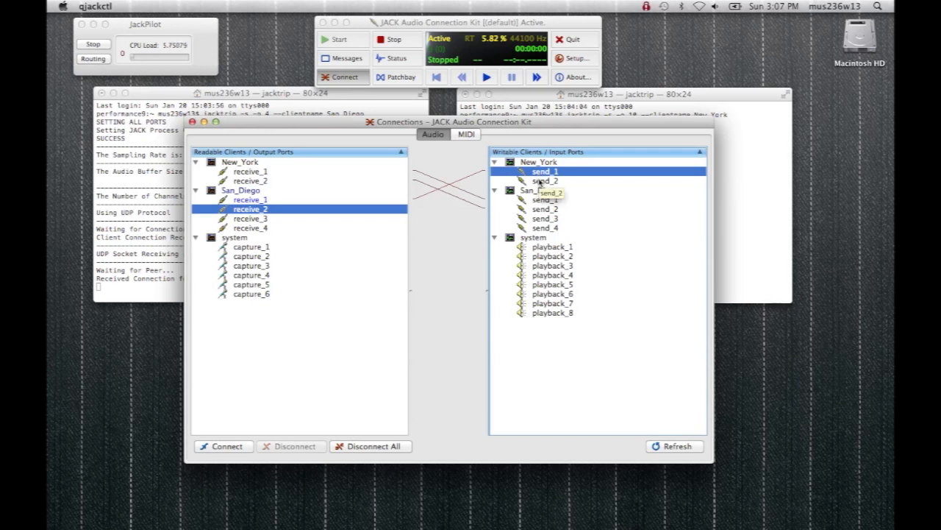
{"action": "left_click", "coordinate": [223, 445]}
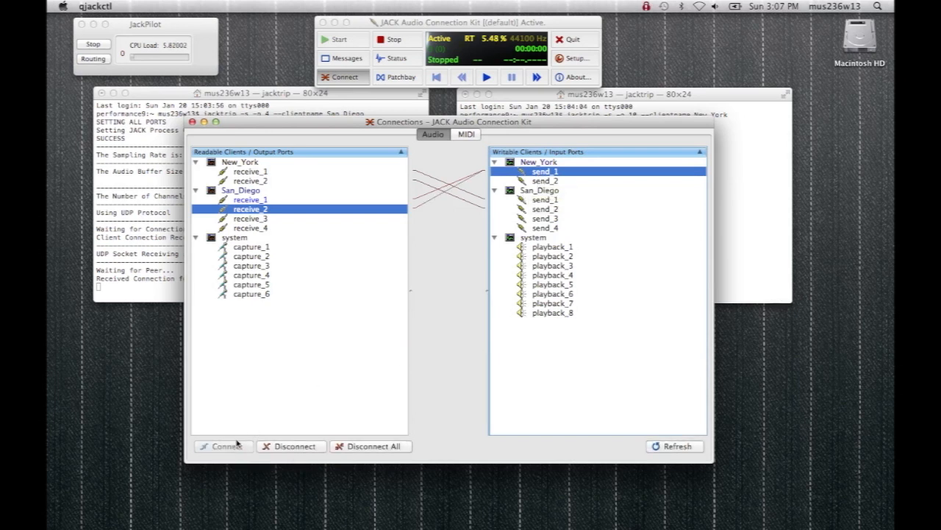
{"action": "left_click", "coordinate": [251, 246]}
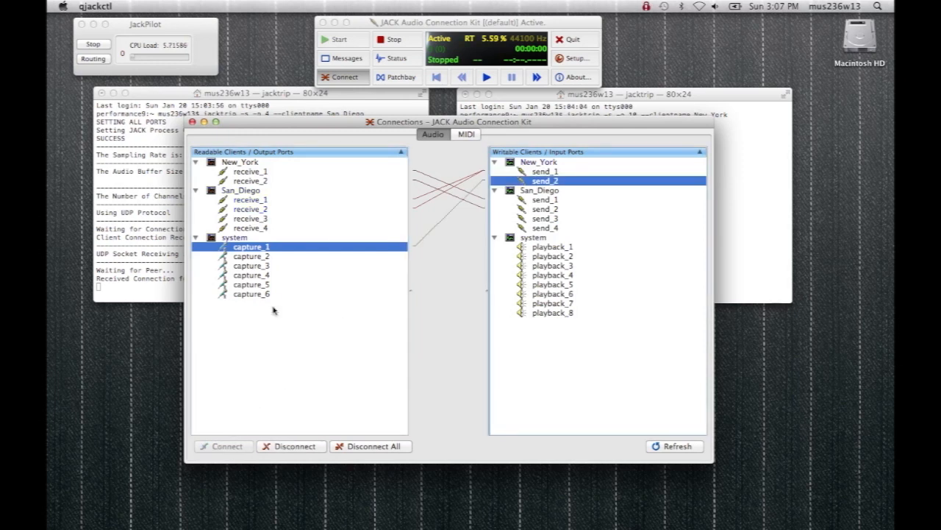
- Link system capture_1 to New_York's sends and San_Diego send_3, plus New_York receive_1 onward
{"action": "left_click", "coordinate": [252, 256]}
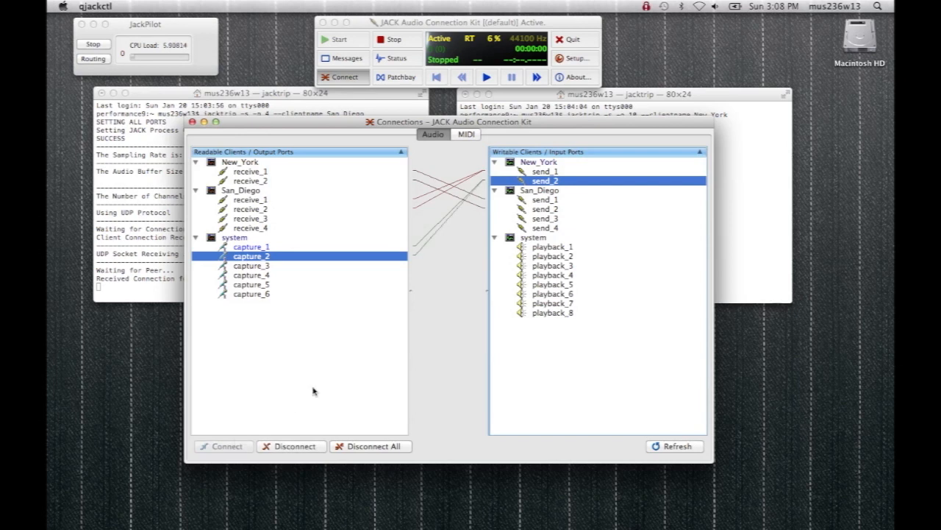
{"action": "mouse_move", "coordinate": [287, 266]}
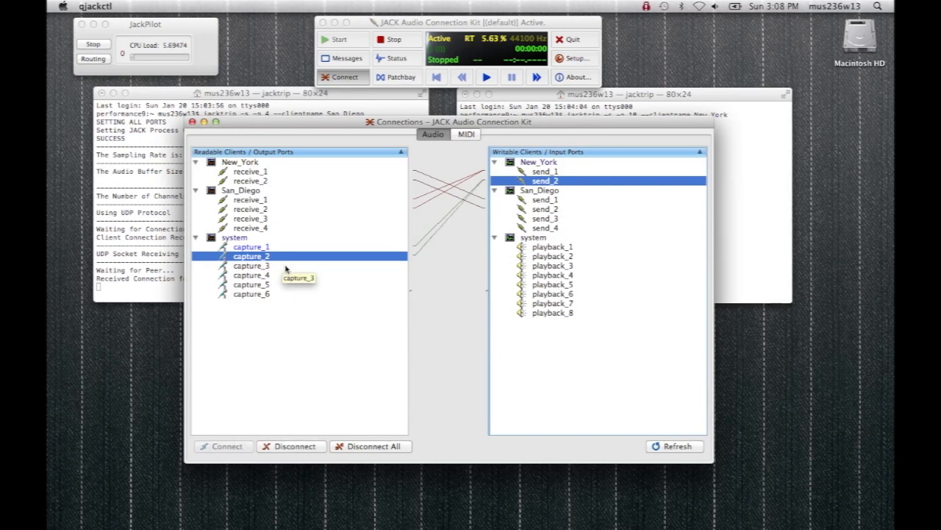
{"action": "left_click", "coordinate": [251, 170]}
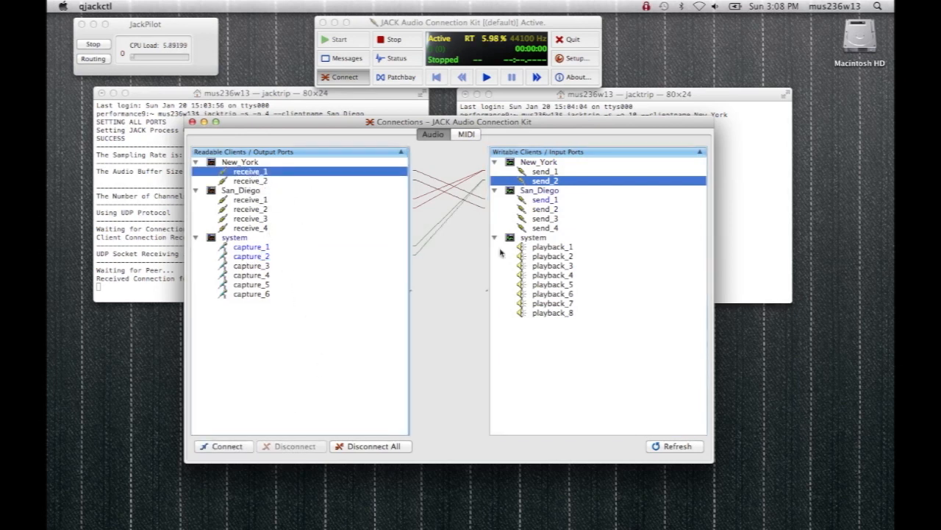
{"action": "left_click", "coordinate": [553, 247]}
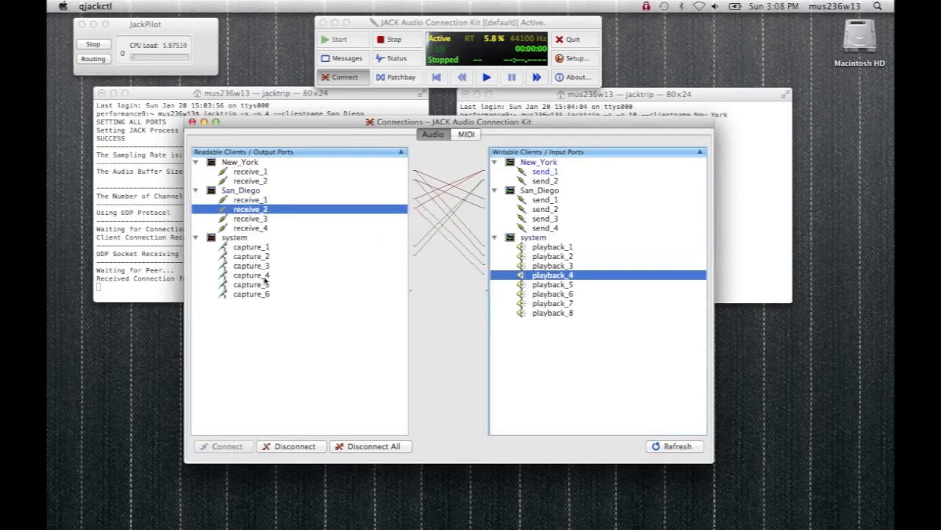
{"action": "left_click", "coordinate": [251, 246]}
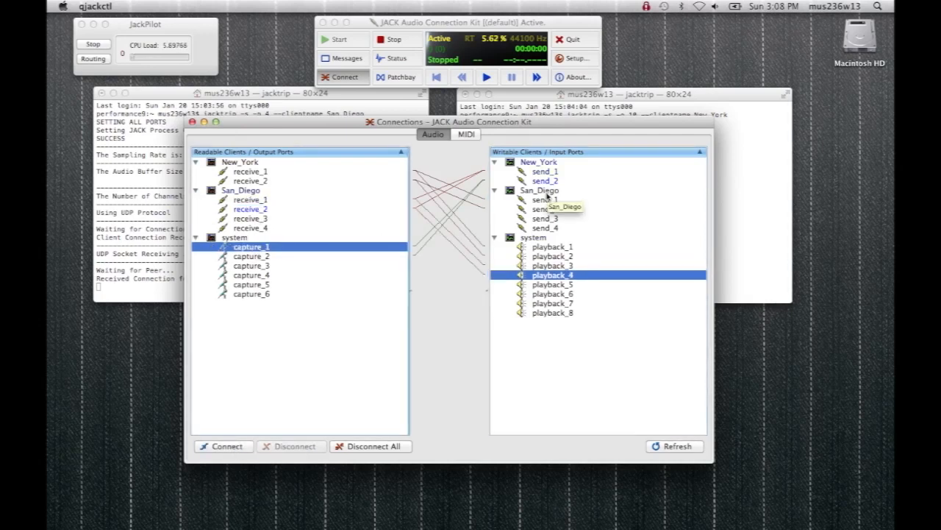
{"action": "left_click", "coordinate": [545, 171]}
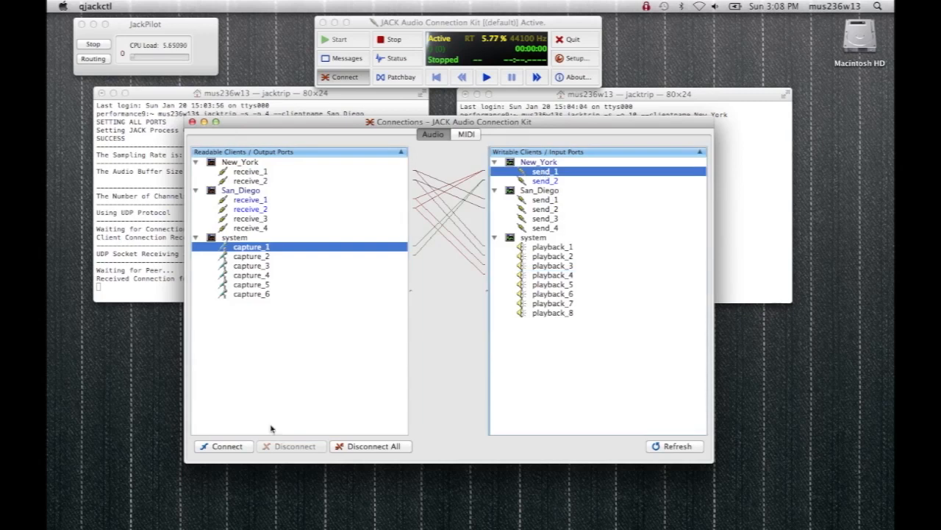
{"action": "left_click", "coordinate": [546, 180]}
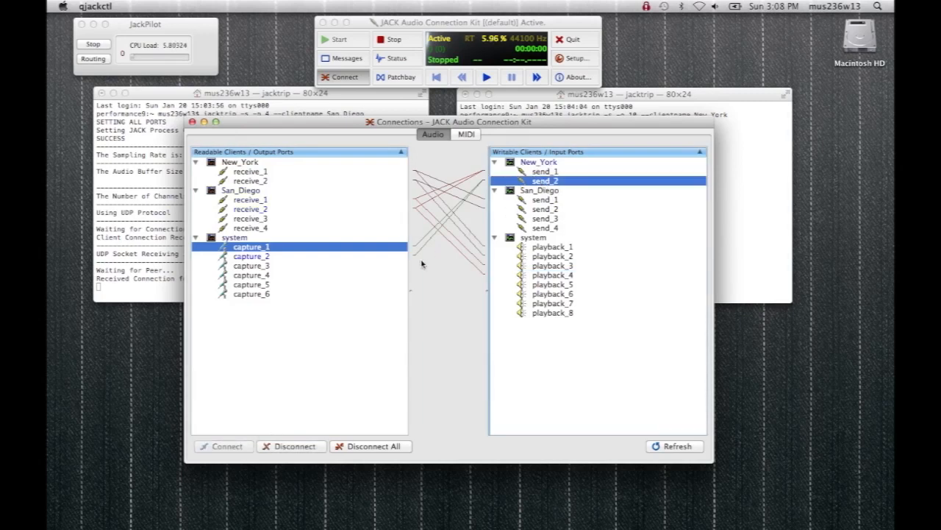
{"action": "mouse_move", "coordinate": [361, 259]}
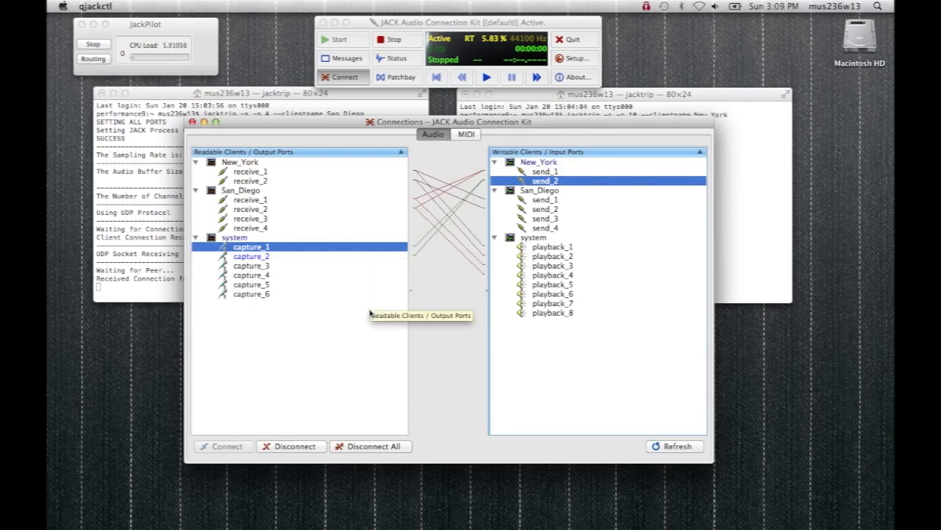
{"action": "mouse_move", "coordinate": [315, 249]}
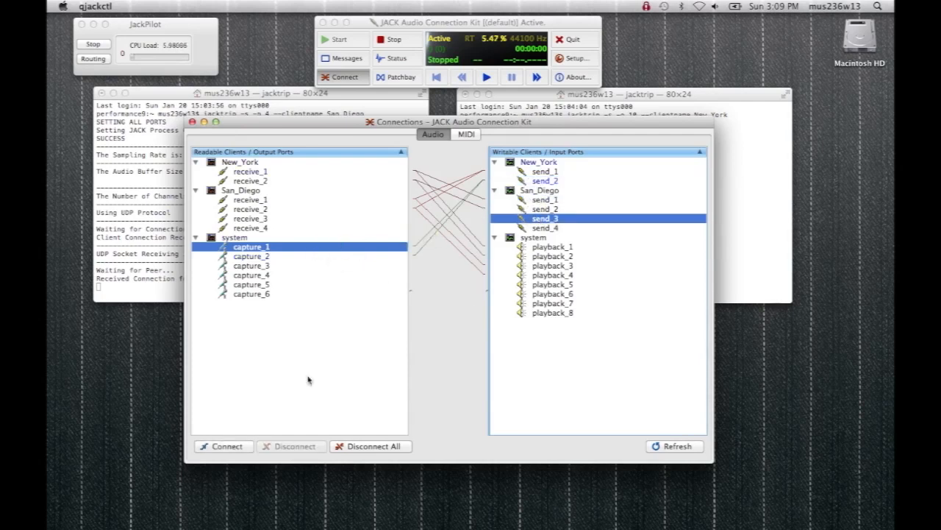
{"action": "left_click", "coordinate": [252, 255]}
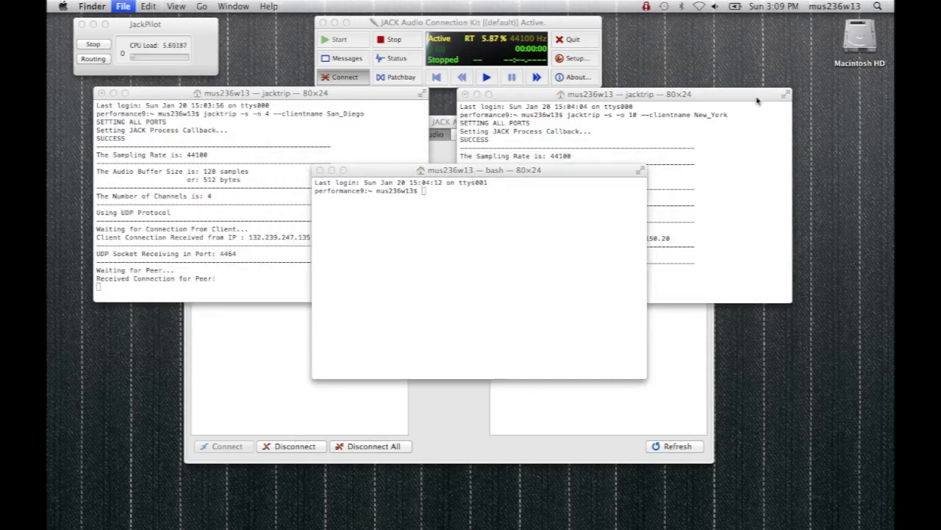
- Create a new folder on the Desktop in Finder named jmessSetups
{"action": "left_click", "coordinate": [123, 6]}
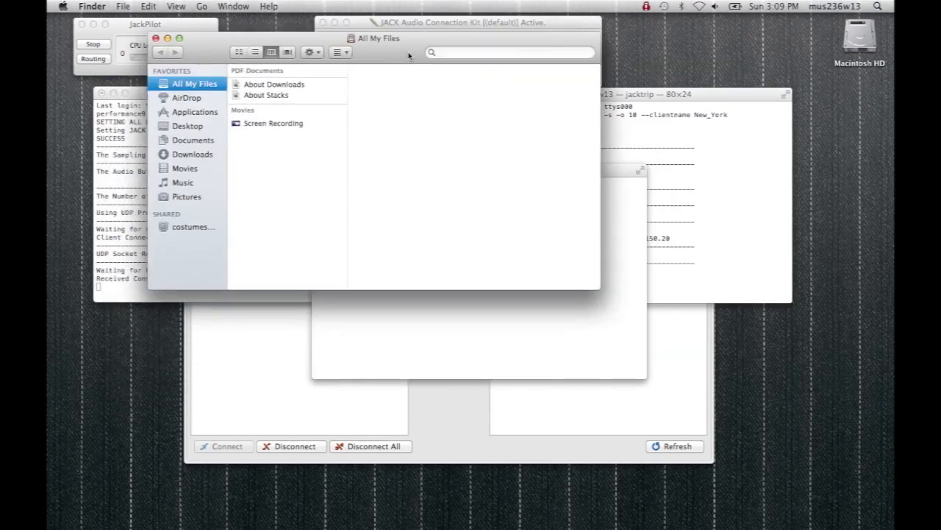
{"action": "left_click", "coordinate": [186, 126]}
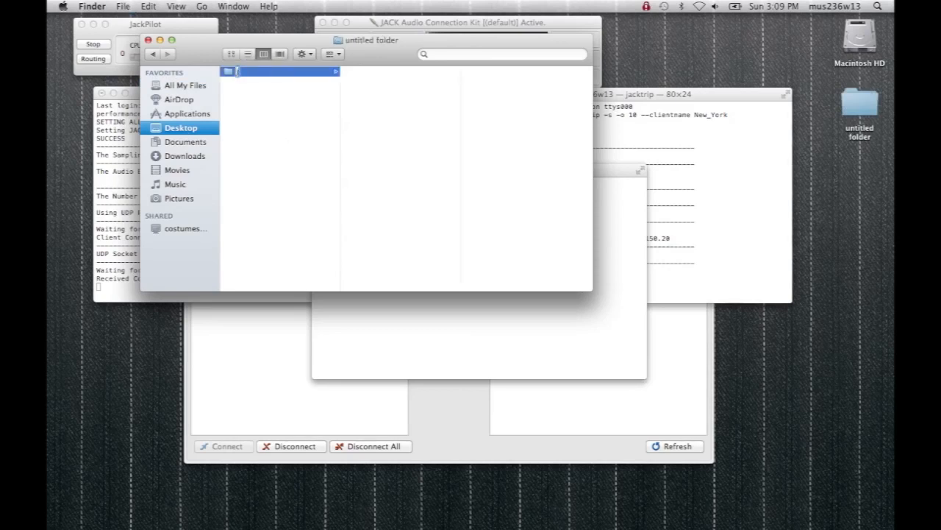
{"action": "type", "text": "jmess5"}
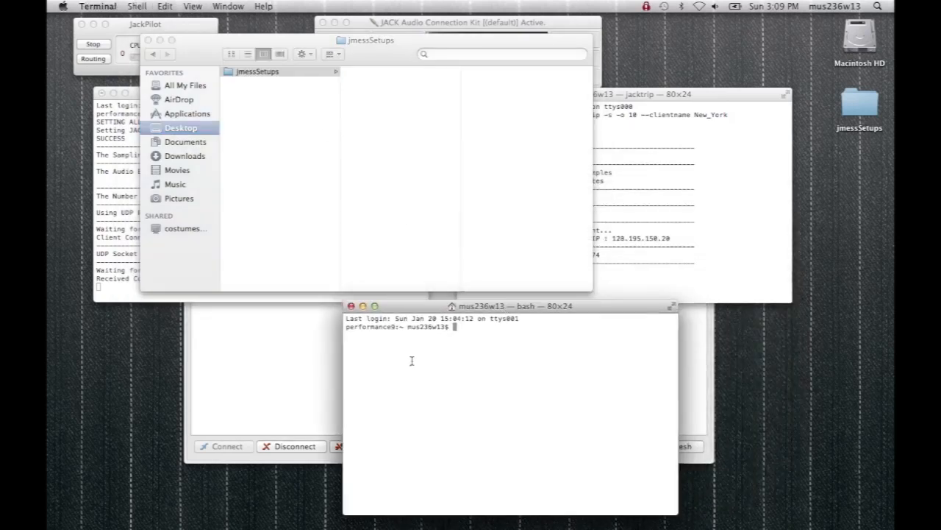
- Change into the jmessSetups folder and save the current connections to test.xml with jmess -s
{"action": "type", "text": "cd"}
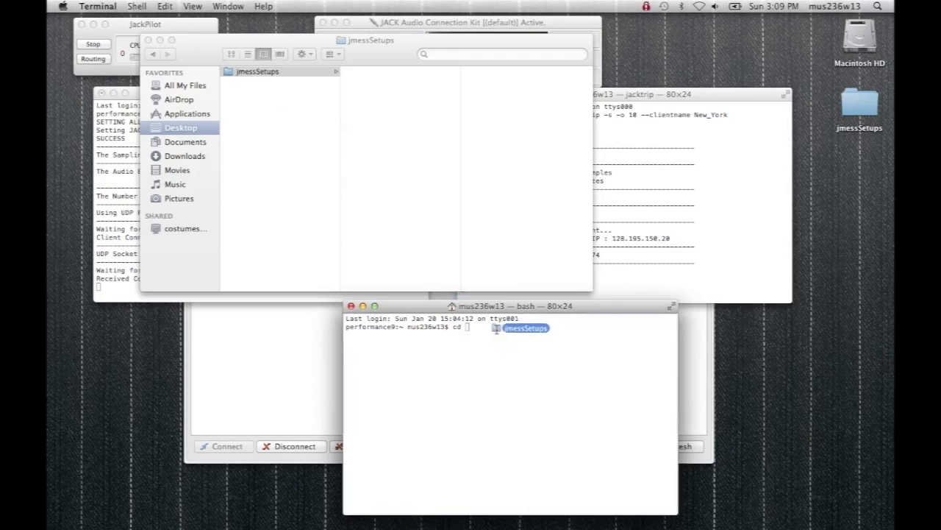
{"action": "key", "text": "Return"}
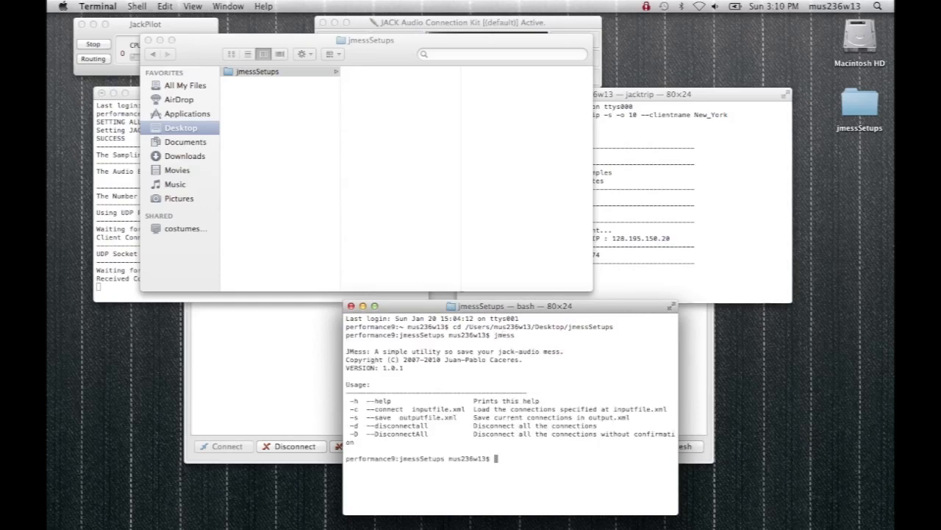
{"action": "type", "text": "jmes"}
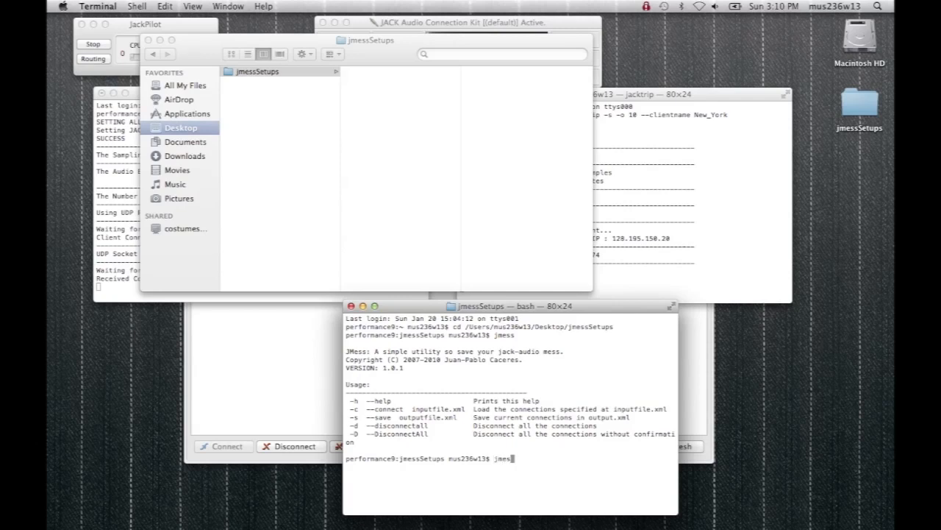
{"action": "type", "text": "-"}
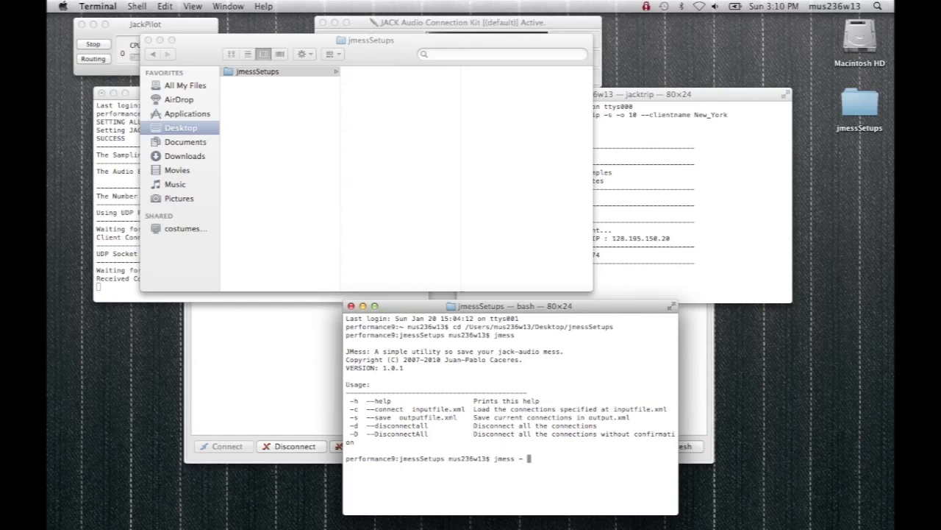
{"action": "type", "text": "s"}
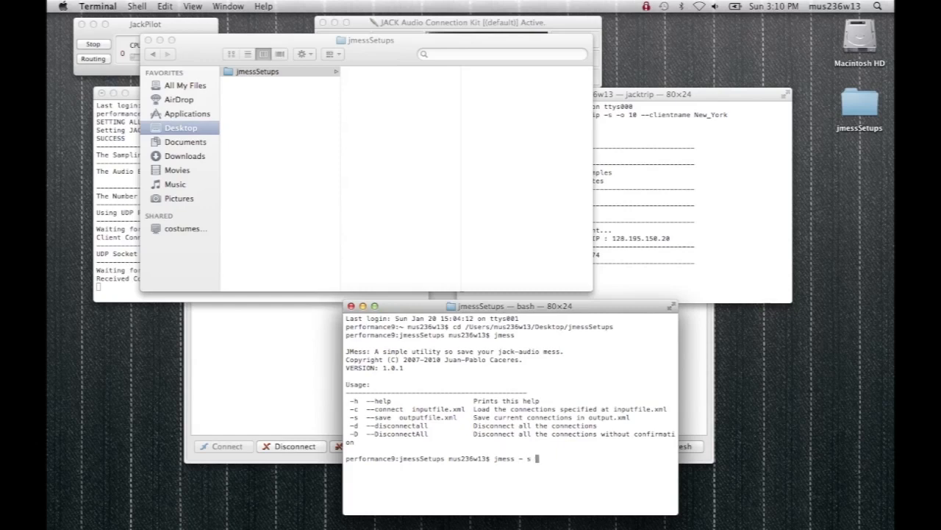
{"action": "type", "text": "tes"}
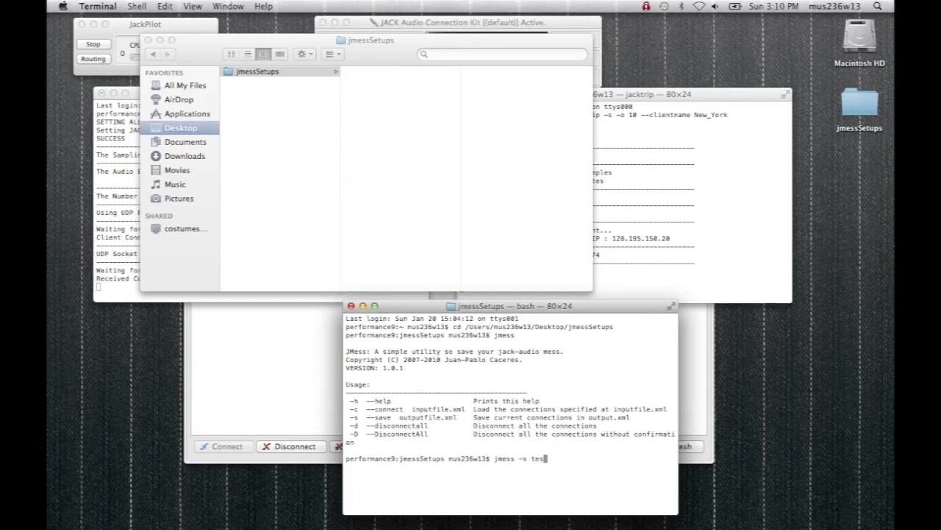
{"action": "key", "text": "Return"}
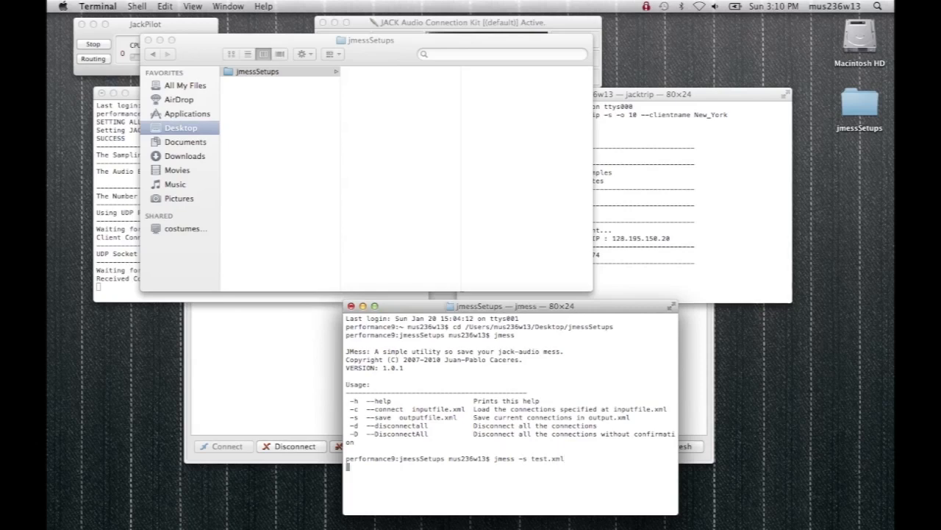
{"action": "key", "text": "Return"}
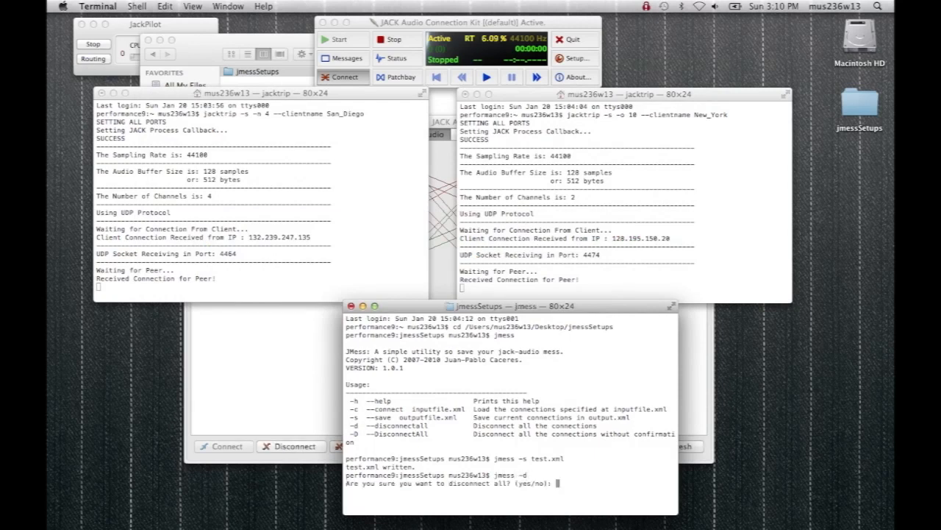
- Confirm the disconnect-all with 'yes', then request jmess -d to disconnect everything again
{"action": "type", "text": "yes"}
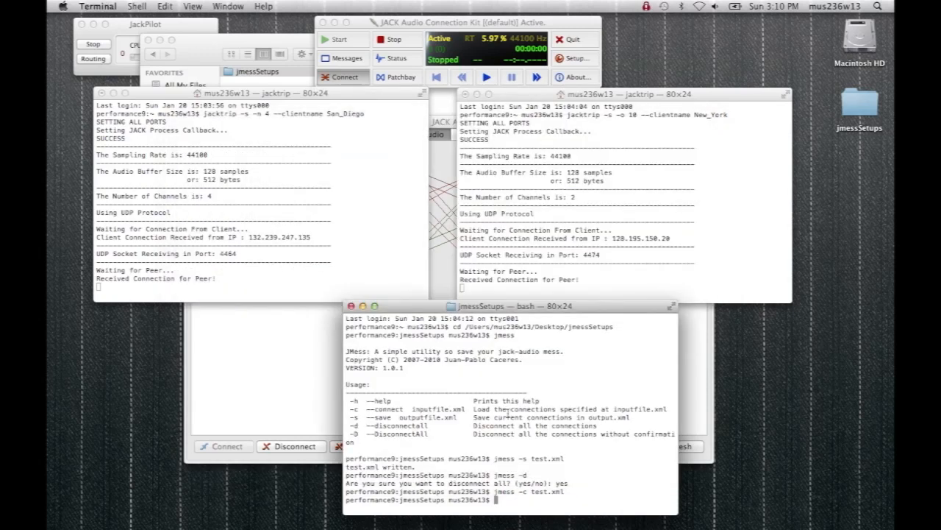
{"action": "type", "text": "jmess -d"}
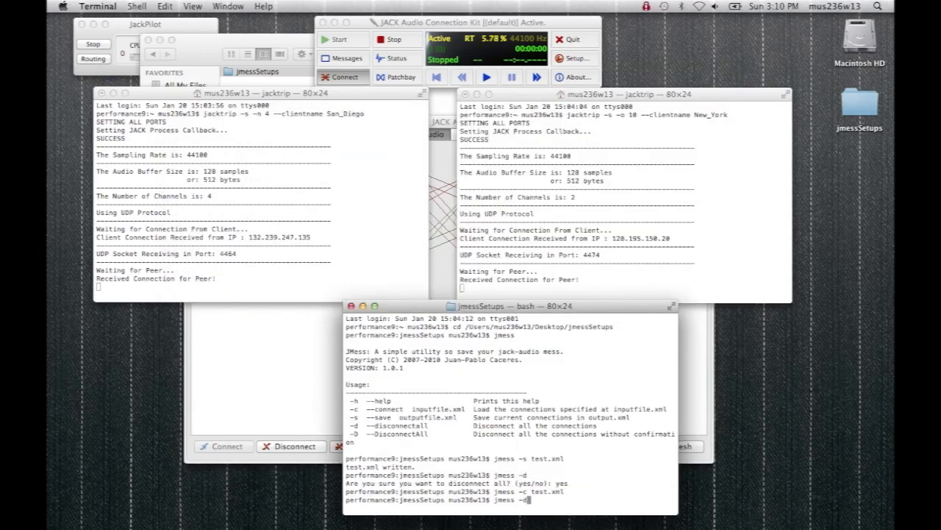
{"action": "key", "text": "Return"}
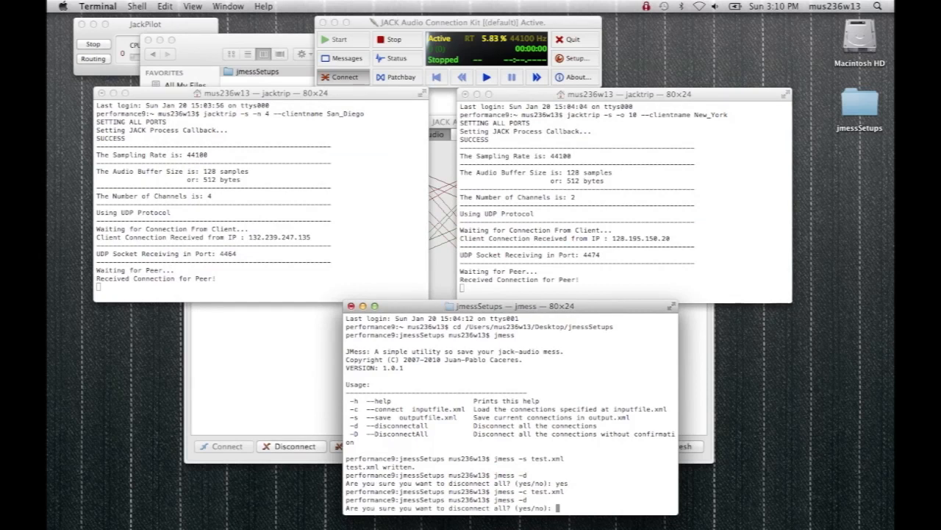